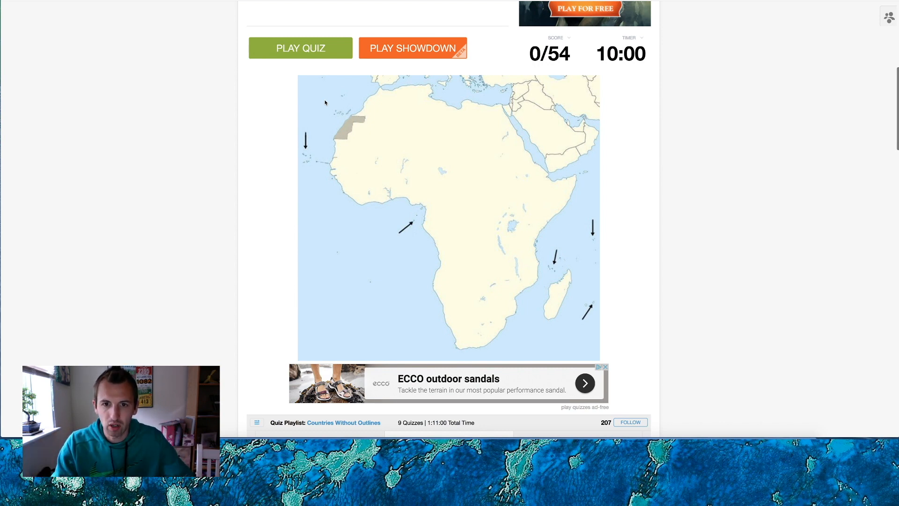
mouse_move(364, 131)
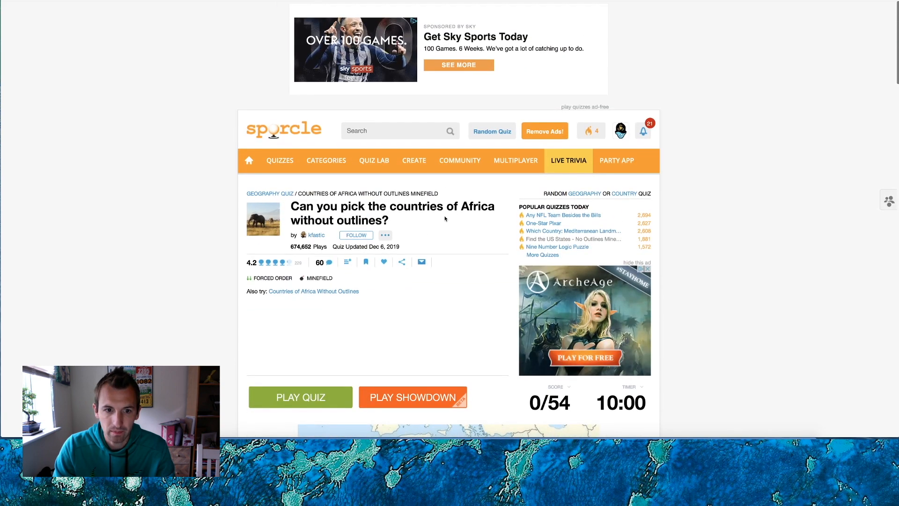
- Start the Africa countries minefield quiz and bring the map into view
scroll(down, 3)
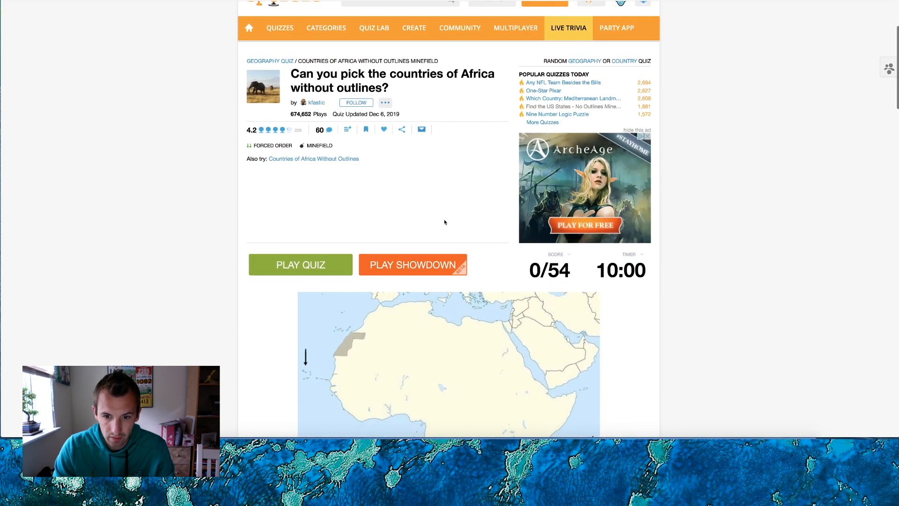
scroll(down, 3)
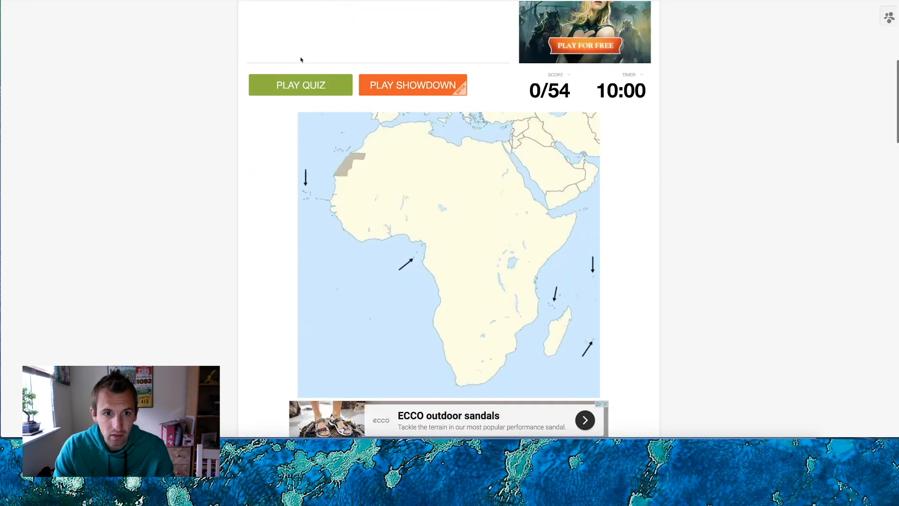
click(301, 85)
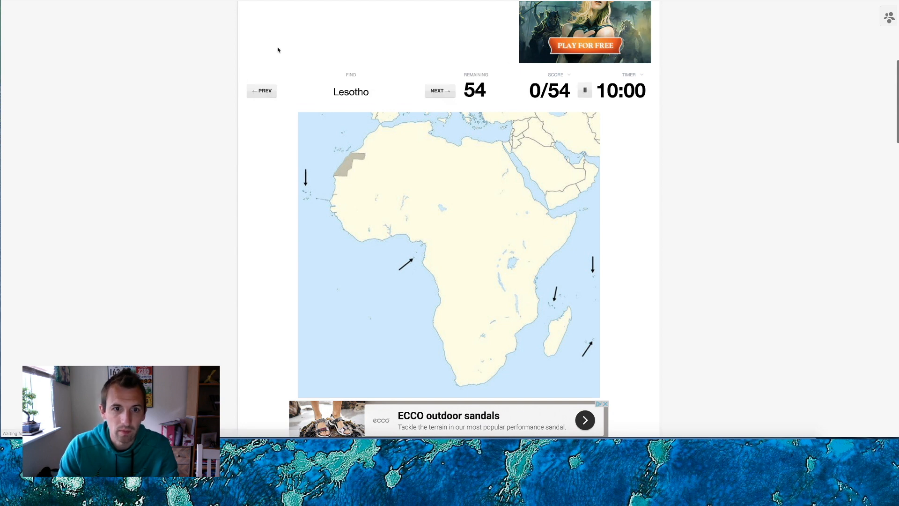
scroll(down, 3)
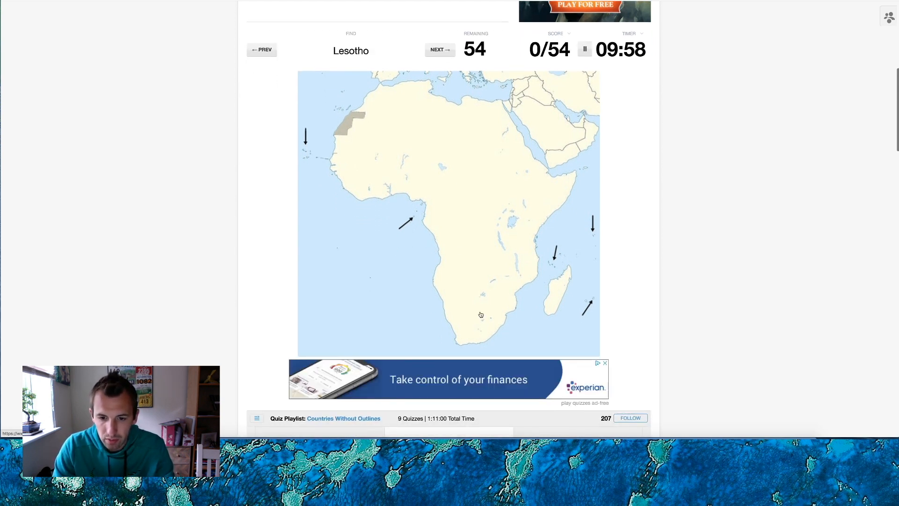
mouse_move(492, 327)
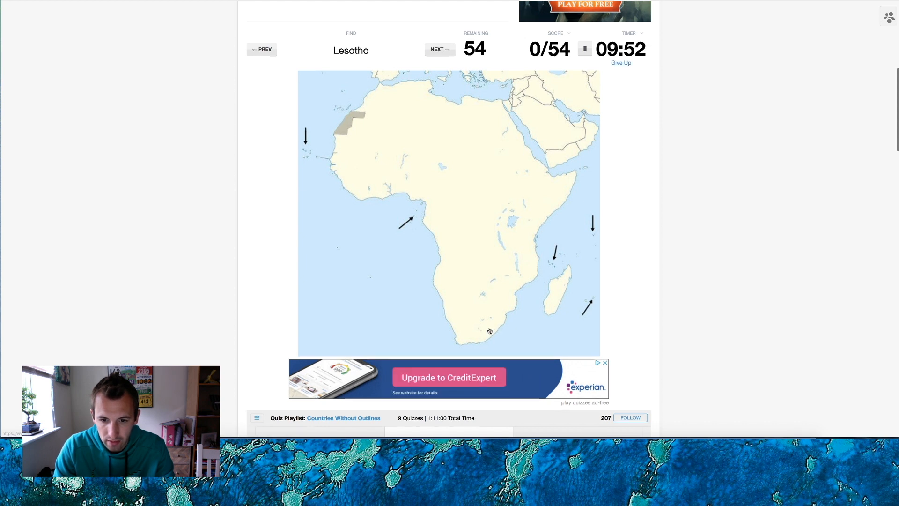
- Label Lesotho, Uganda, Egypt, Rwanda, São Tomé and Príncipe, Kenya and Sierra Leone on the map
click(495, 327)
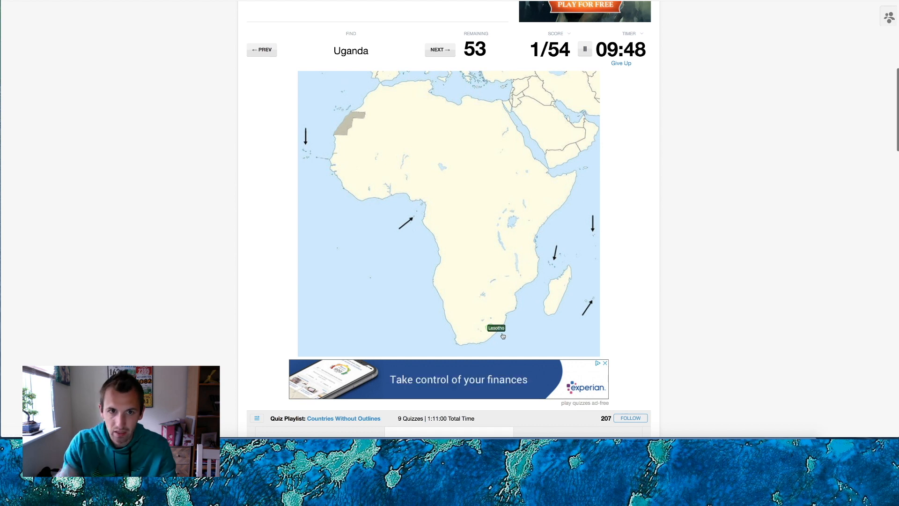
mouse_move(511, 222)
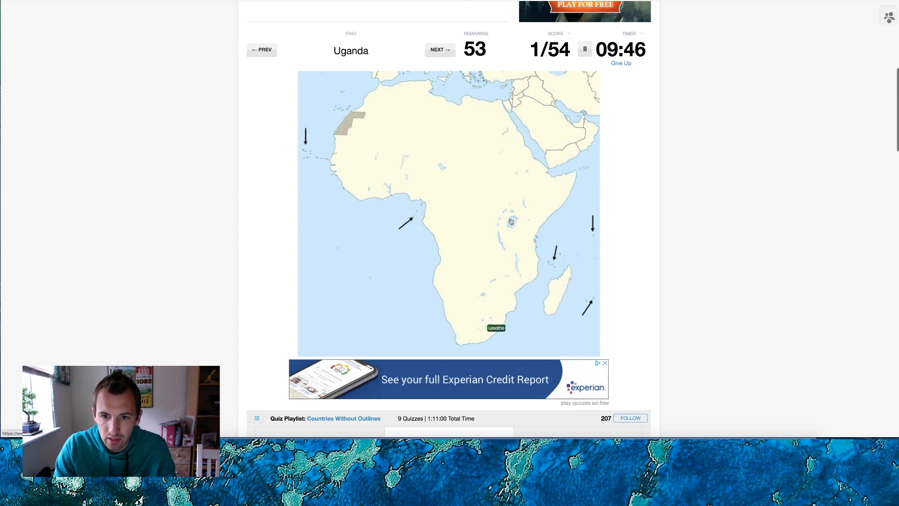
click(509, 219)
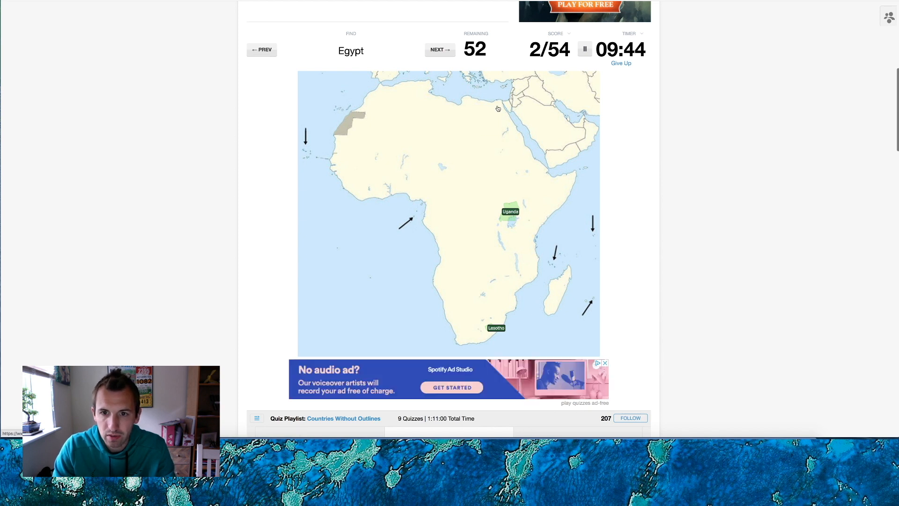
click(498, 108)
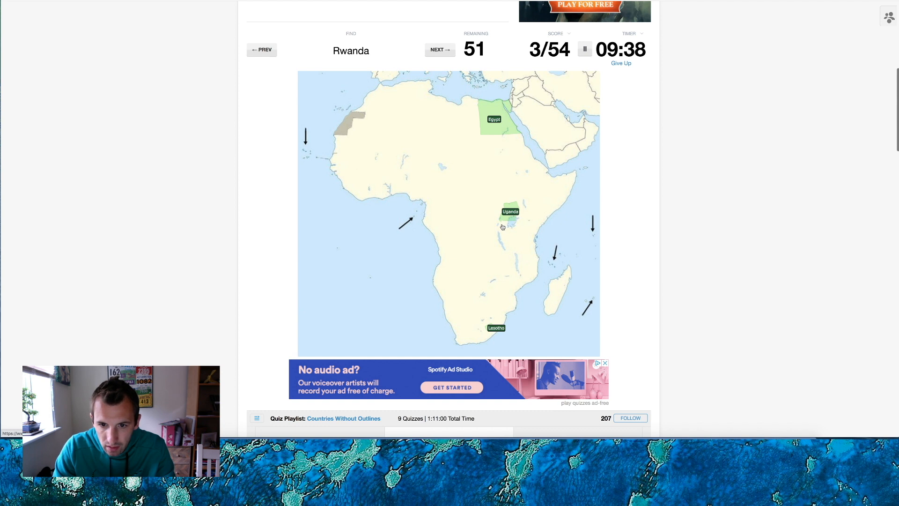
click(506, 225)
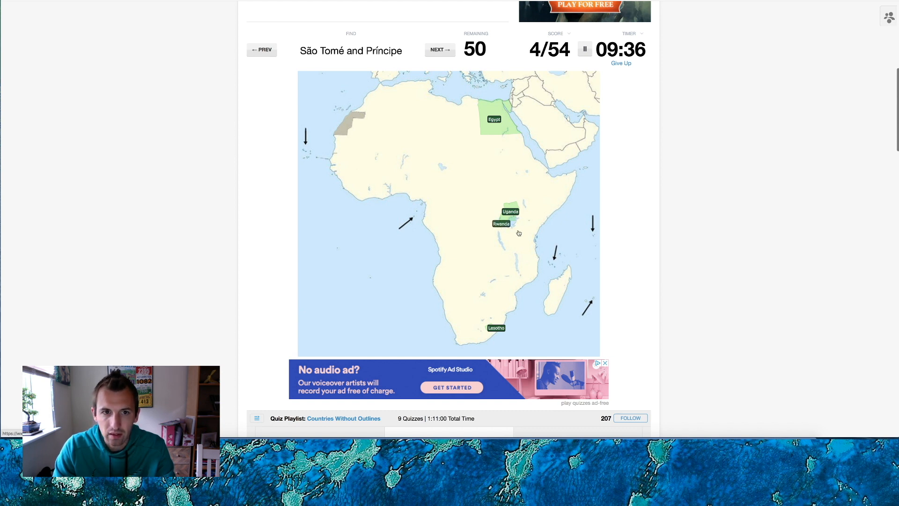
click(513, 225)
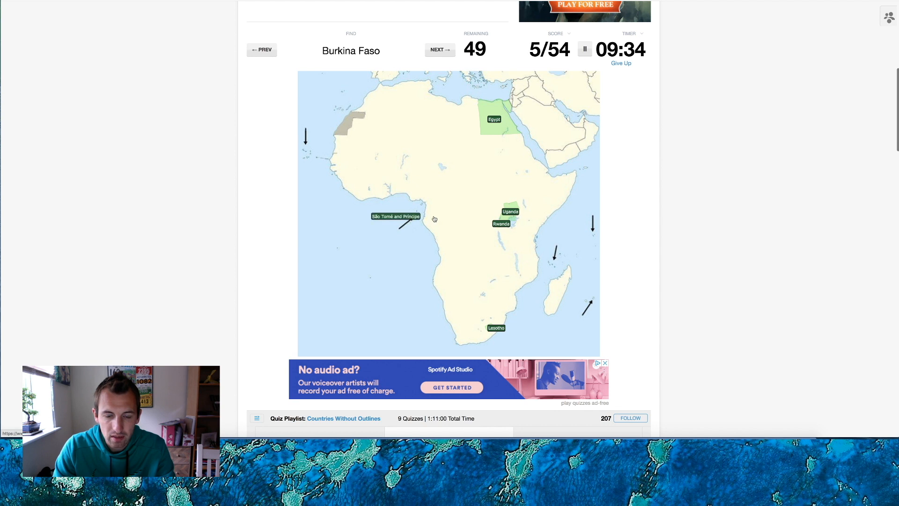
mouse_move(391, 173)
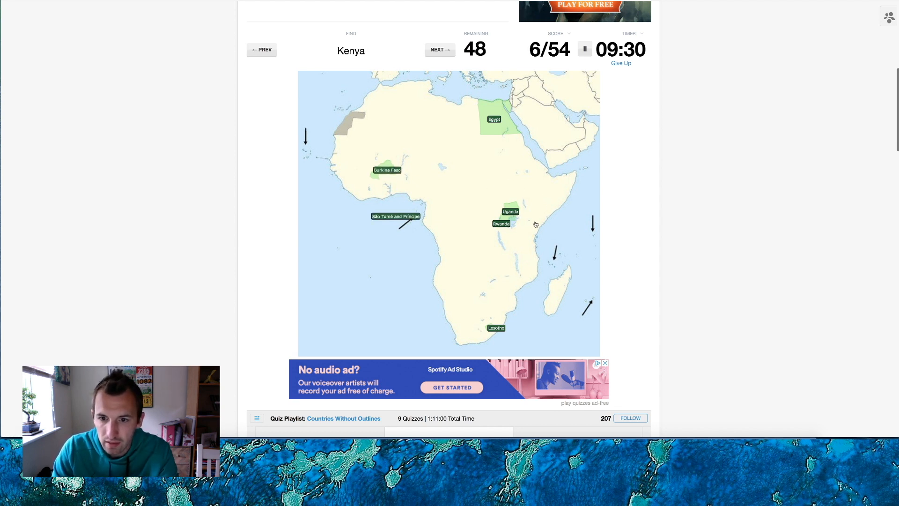
click(526, 212)
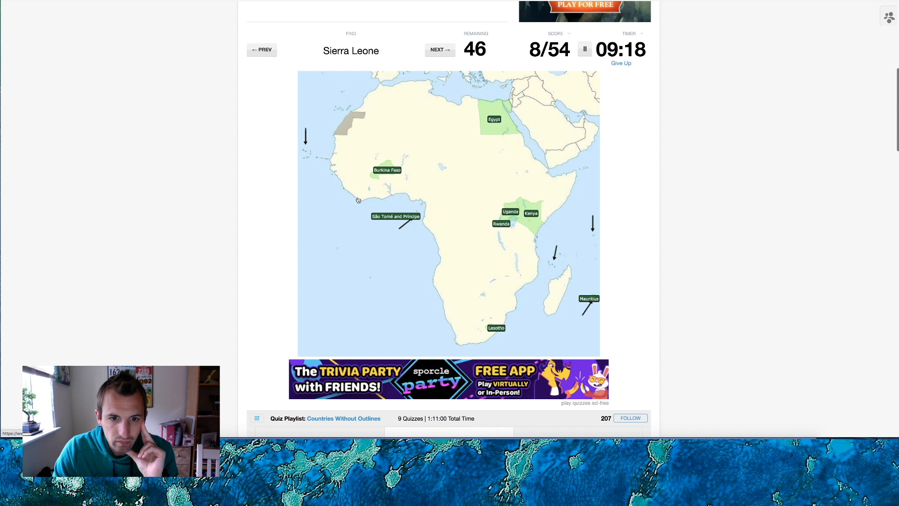
click(341, 188)
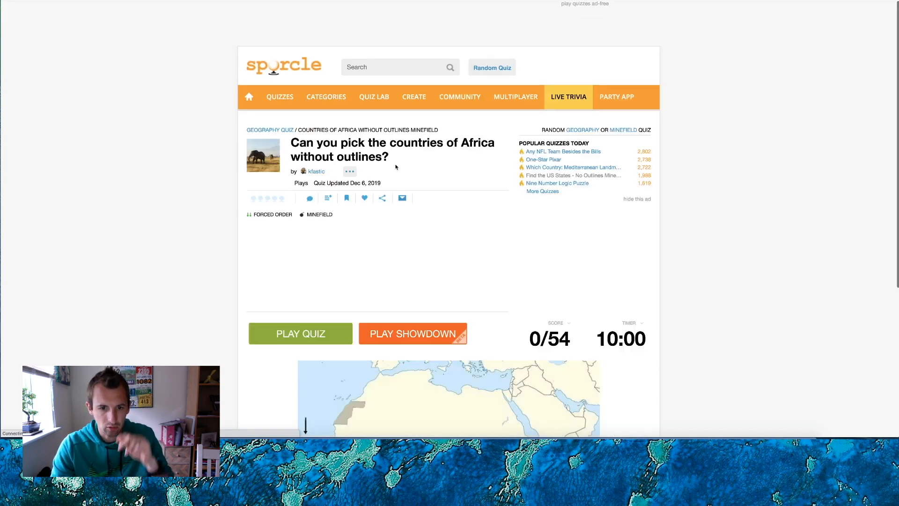
- Begin a new attempt labelling Libya and Chad, then restart after the wrong Zimbabwe pick
click(300, 333)
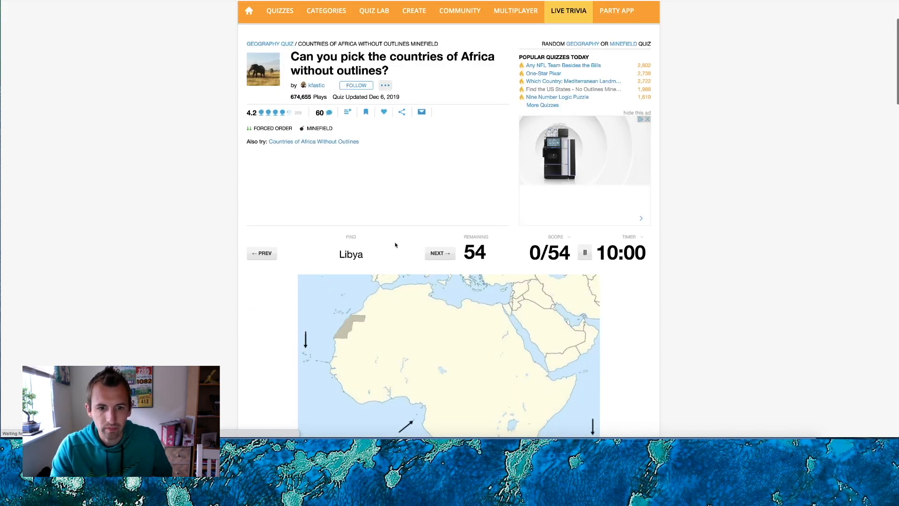
scroll(down, 3)
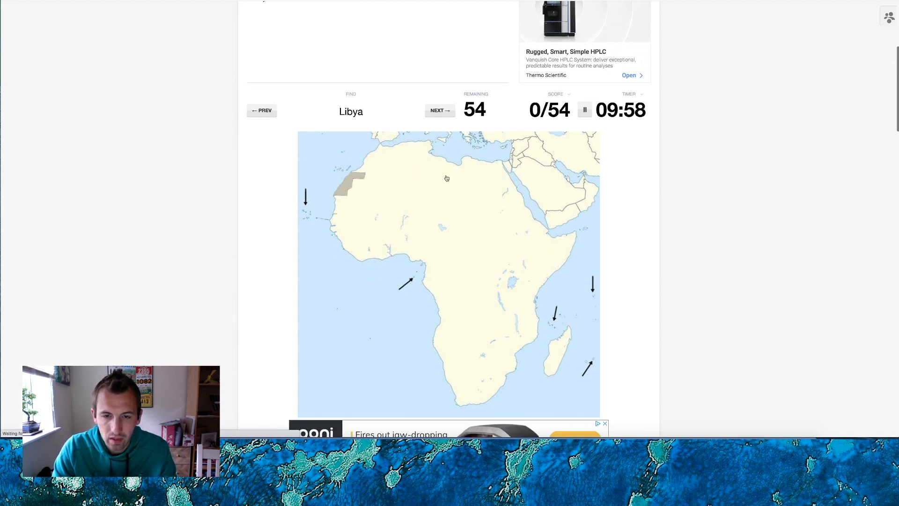
click(457, 177)
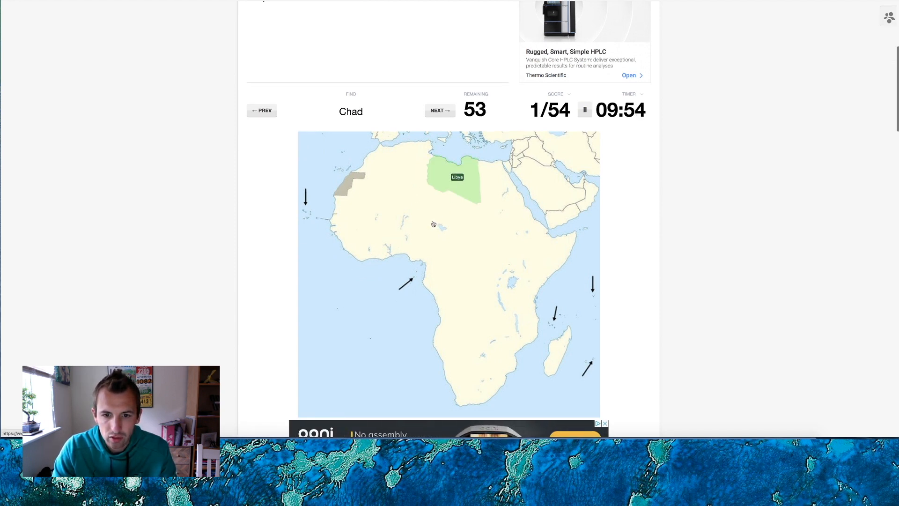
click(457, 221)
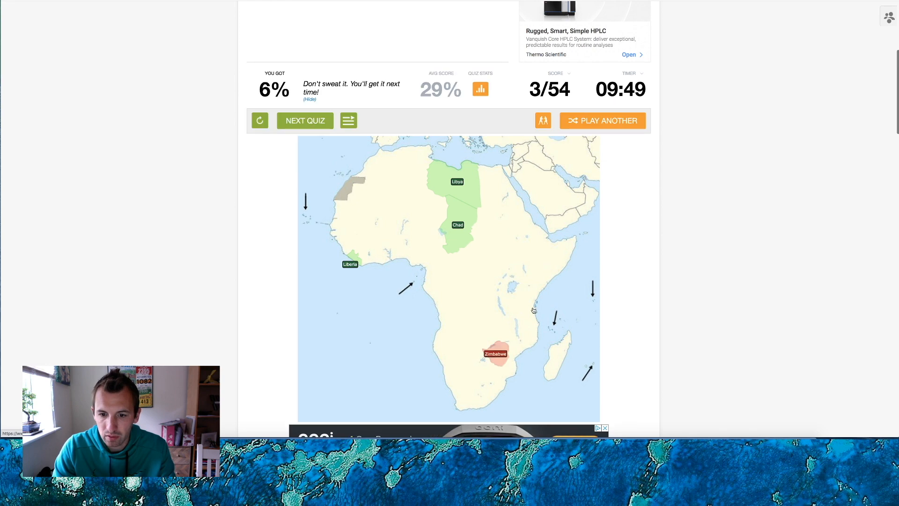
click(259, 120)
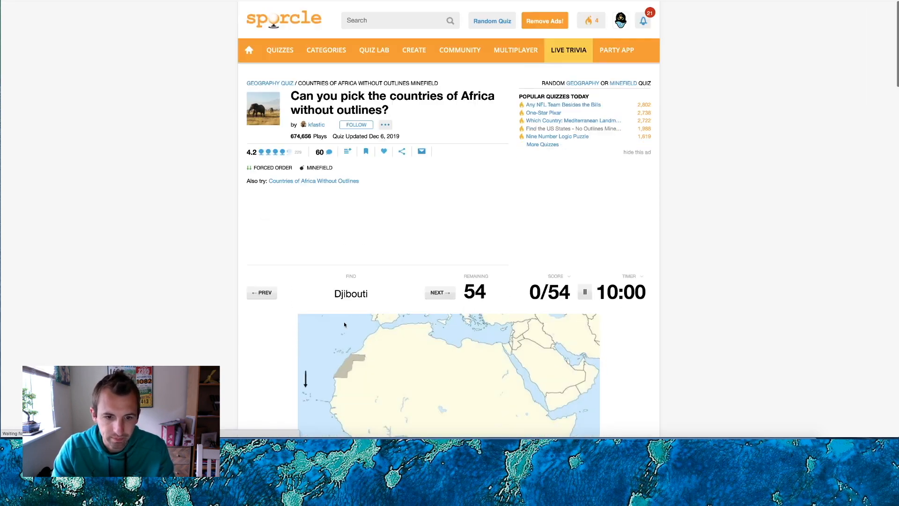
- Label Djibouti, Guinea, Somalia, Seychelles and Kenya, then restart after the 8/54 miss
click(548, 217)
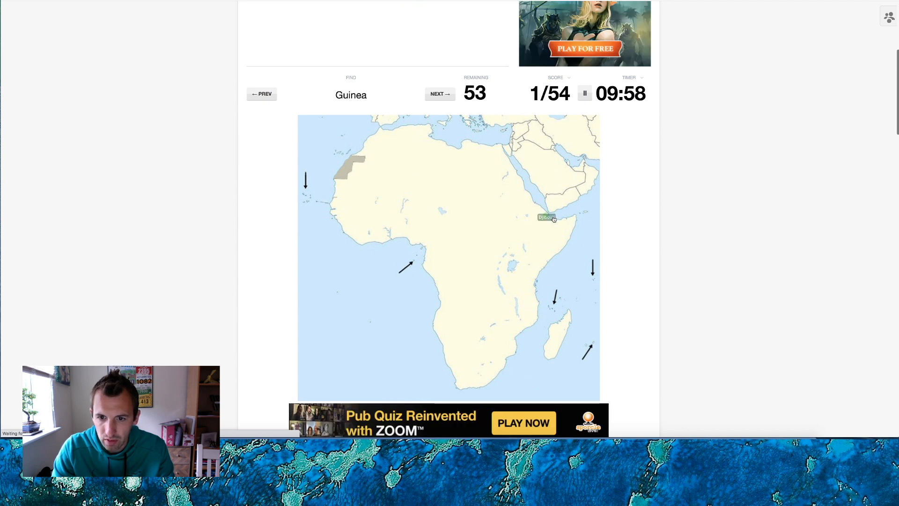
mouse_move(335, 213)
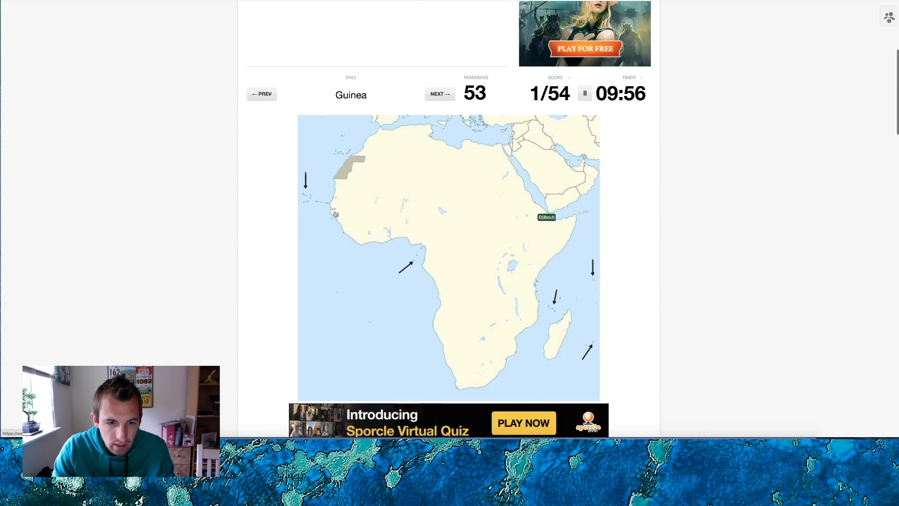
mouse_move(336, 217)
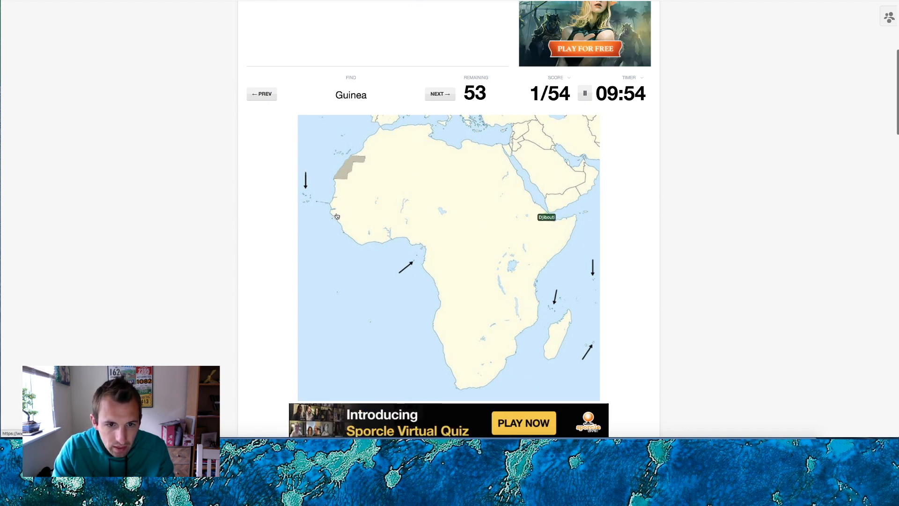
click(350, 222)
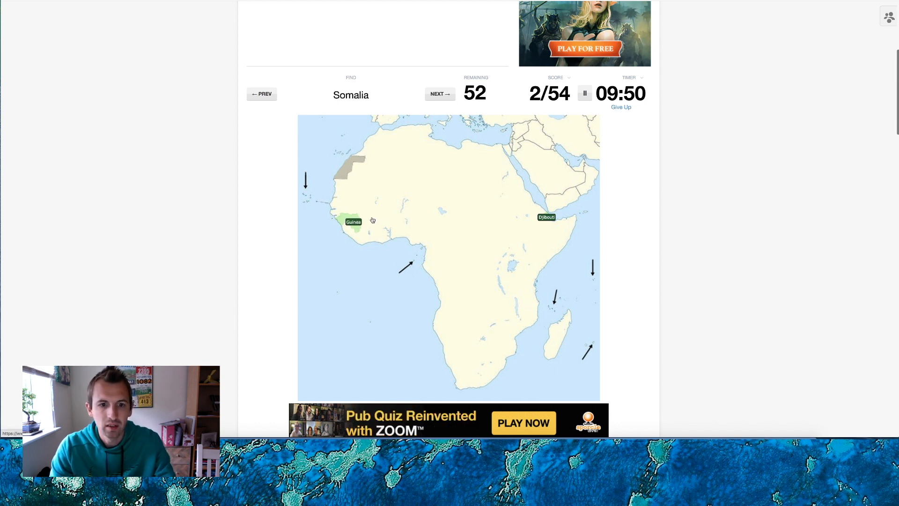
click(556, 238)
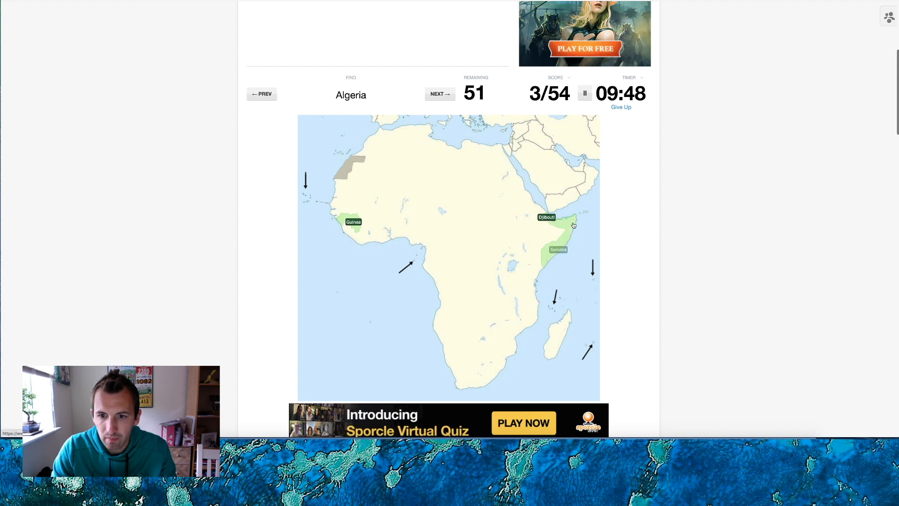
mouse_move(392, 167)
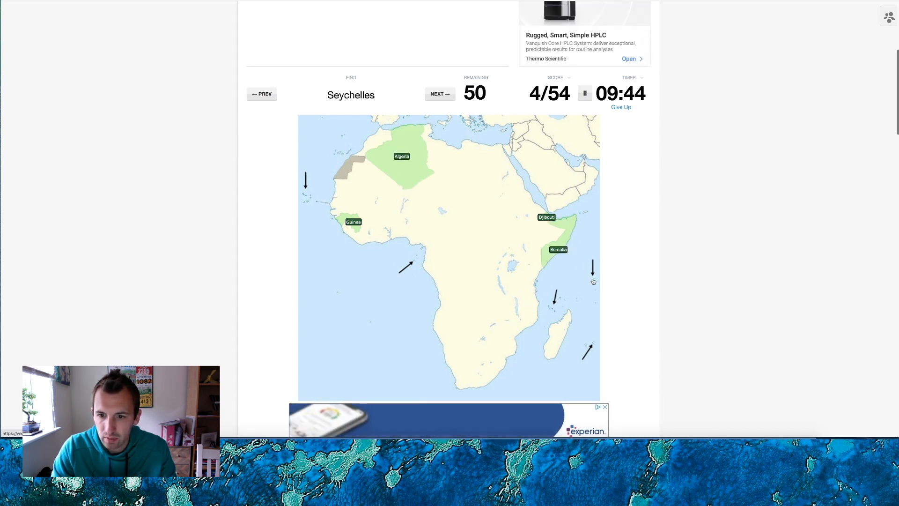
click(586, 293)
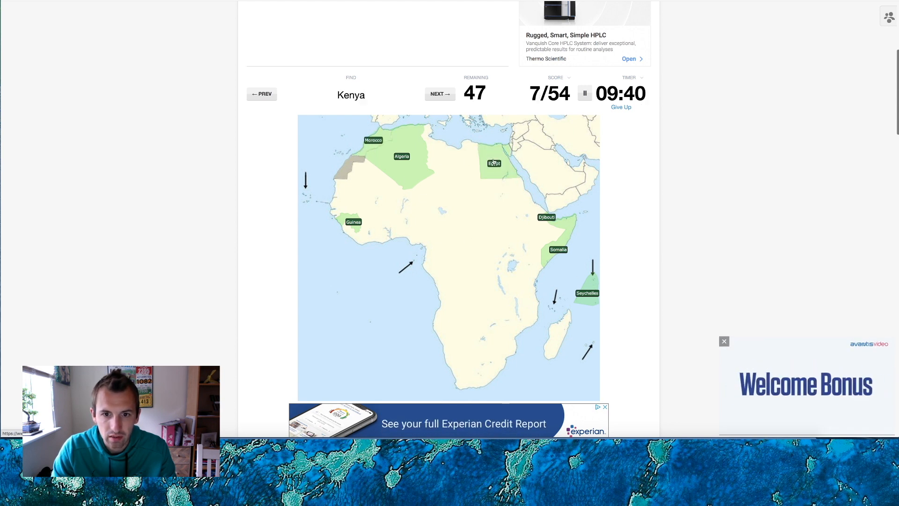
click(530, 257)
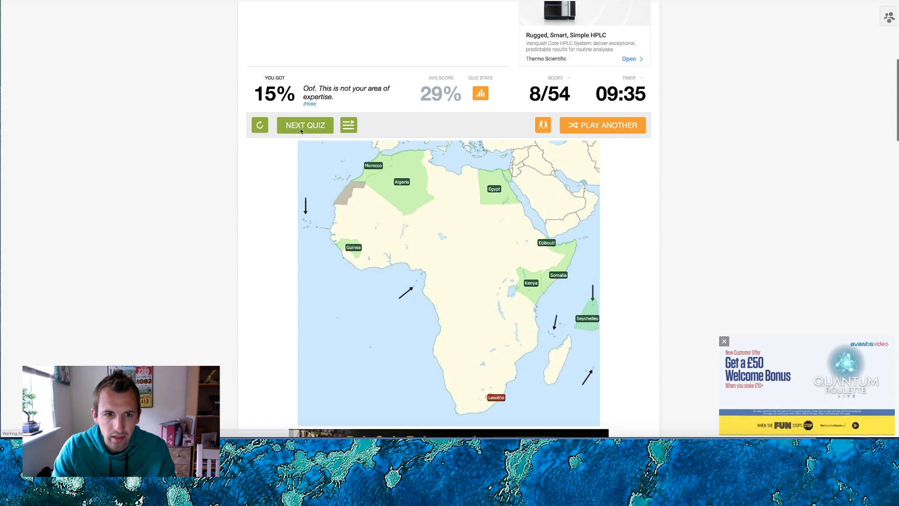
click(304, 124)
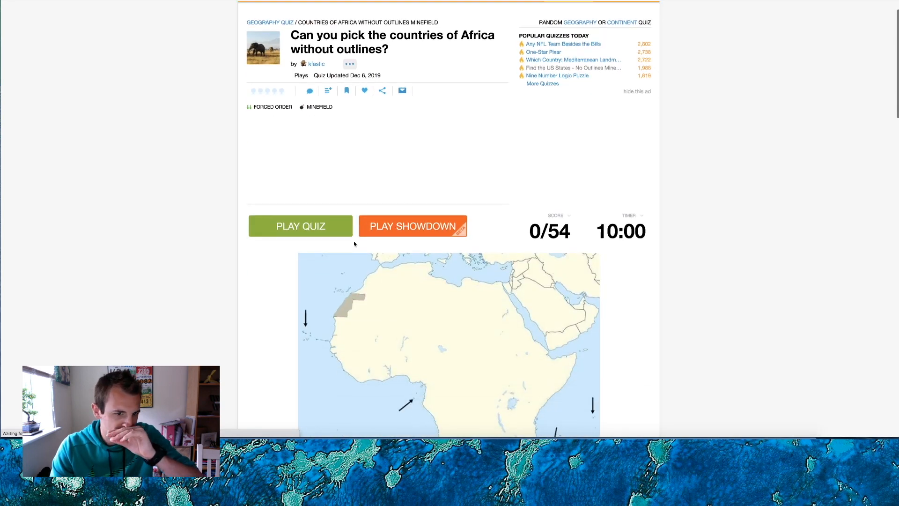
- Start the quiz, replay after an instant miss, and start a fresh timed round
click(300, 226)
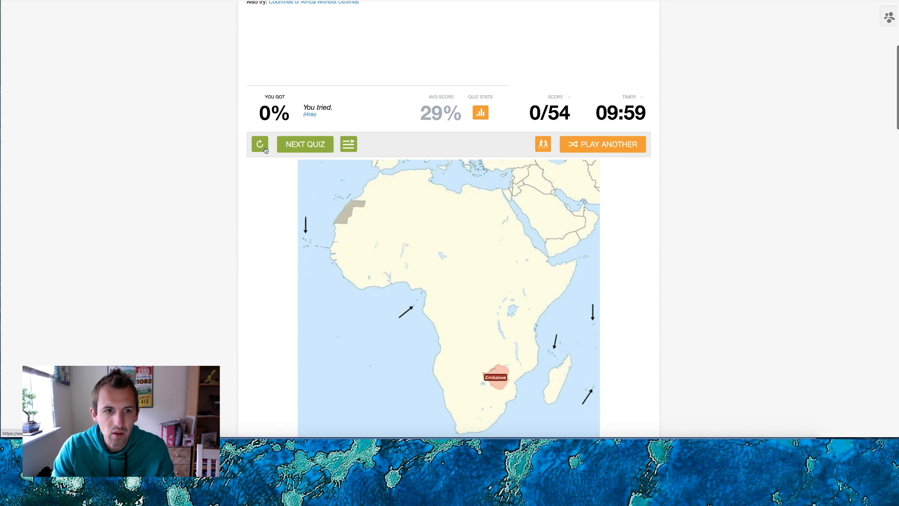
click(259, 144)
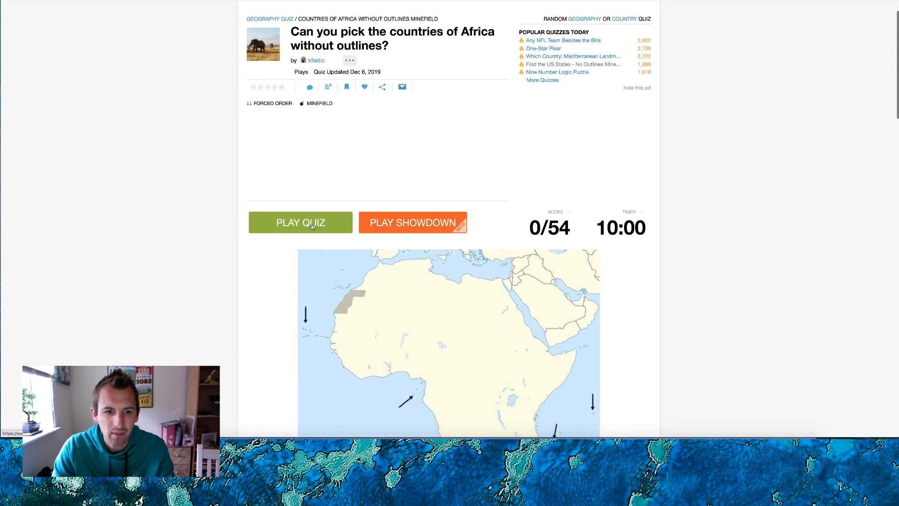
click(301, 222)
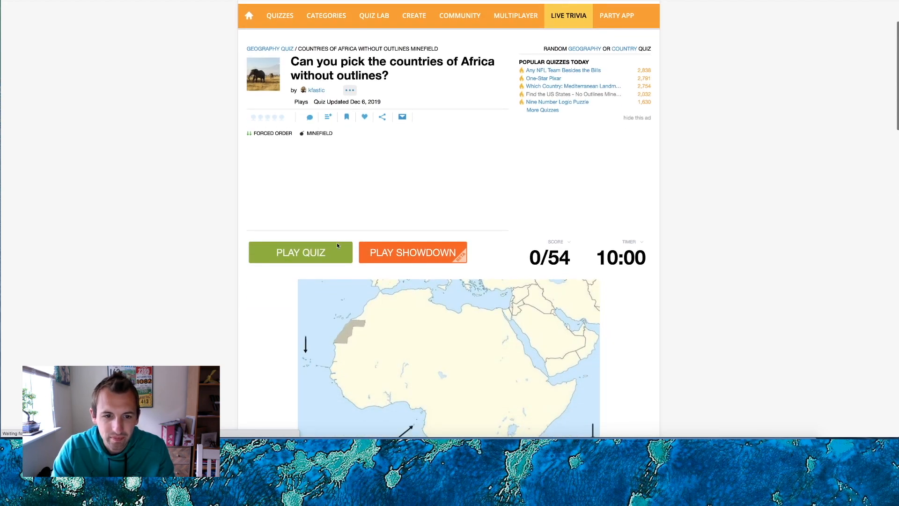
click(301, 252)
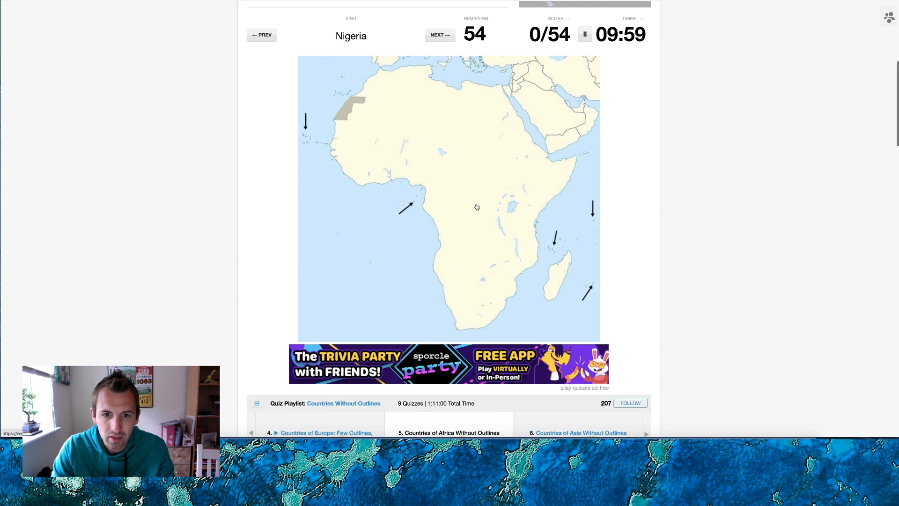
- Label Nigeria, Burkina Faso and Eritrea, then restart after the 14/54 miss on The Gambia
click(422, 169)
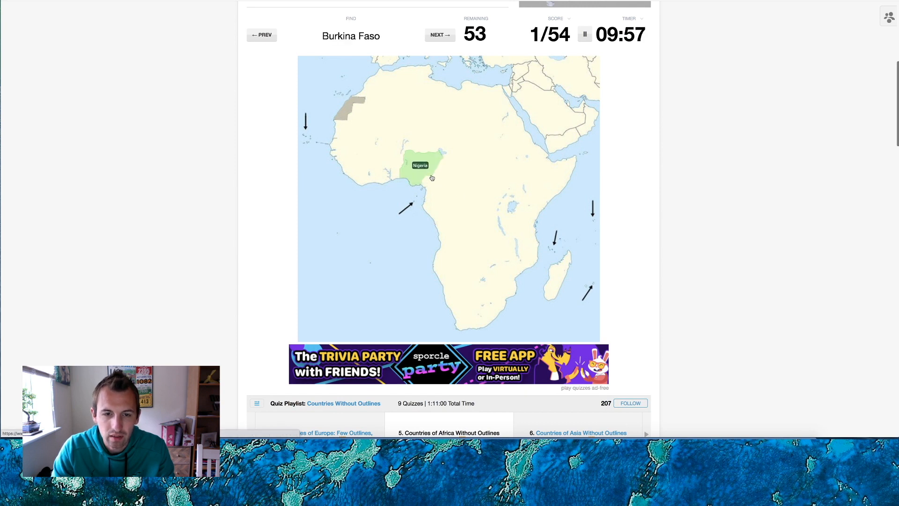
click(387, 155)
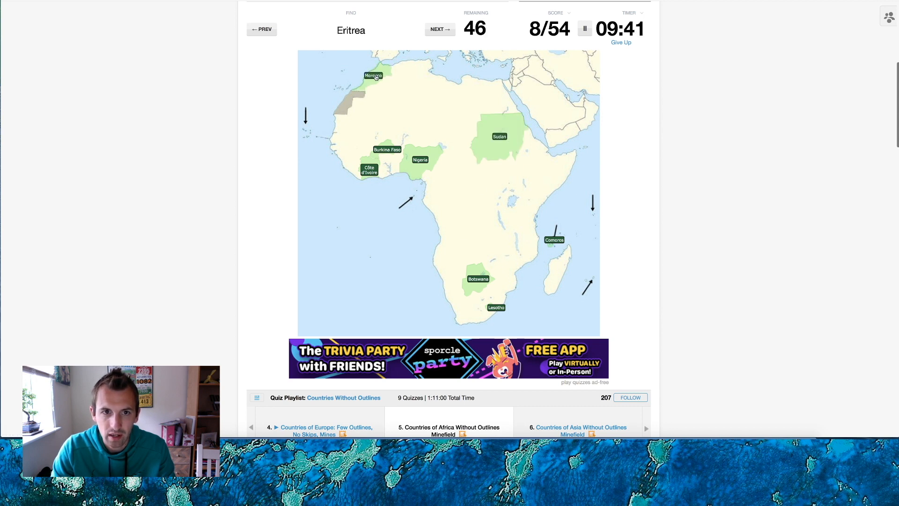
click(536, 141)
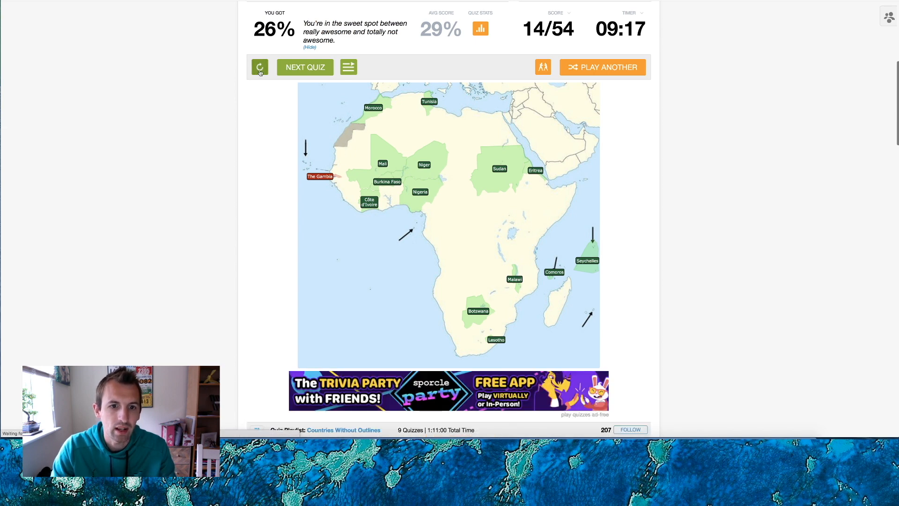
click(259, 67)
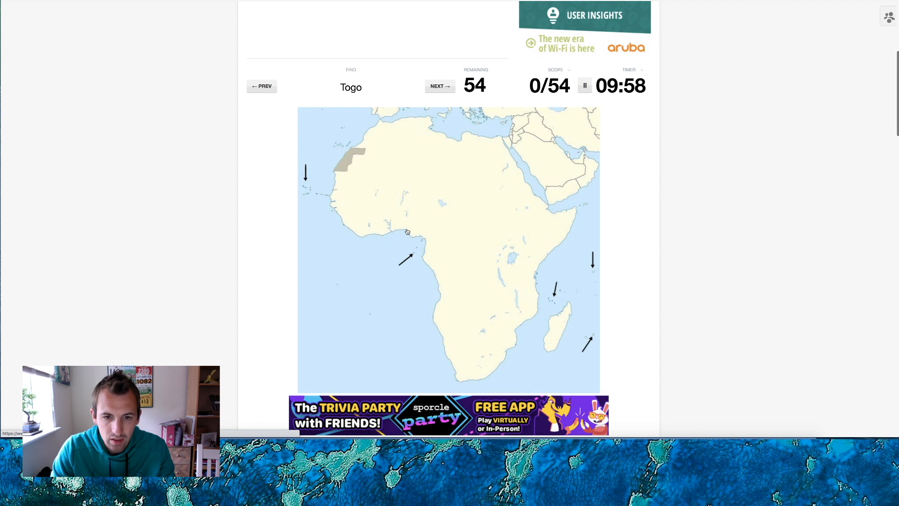
- Label Togo, South Africa, Ethiopia, Mozambique, Mauritius and Sierra Leone, then start a fresh round
click(392, 224)
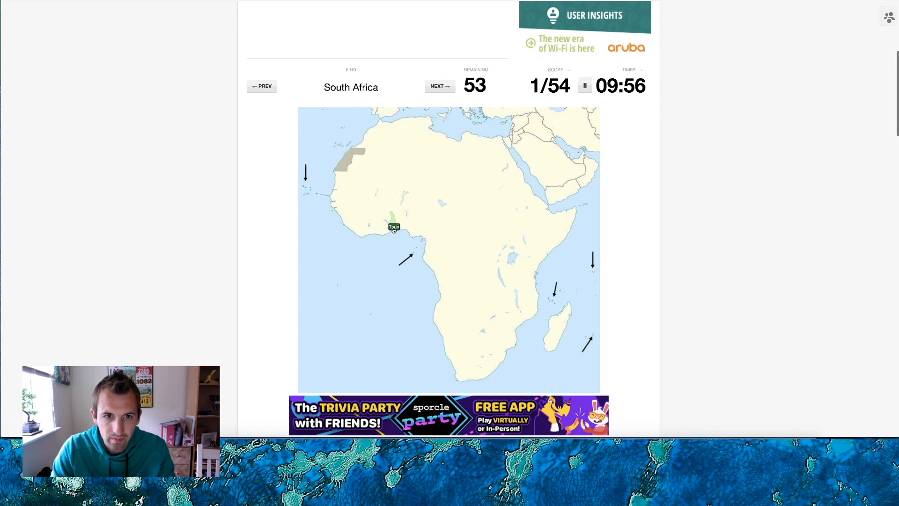
click(490, 355)
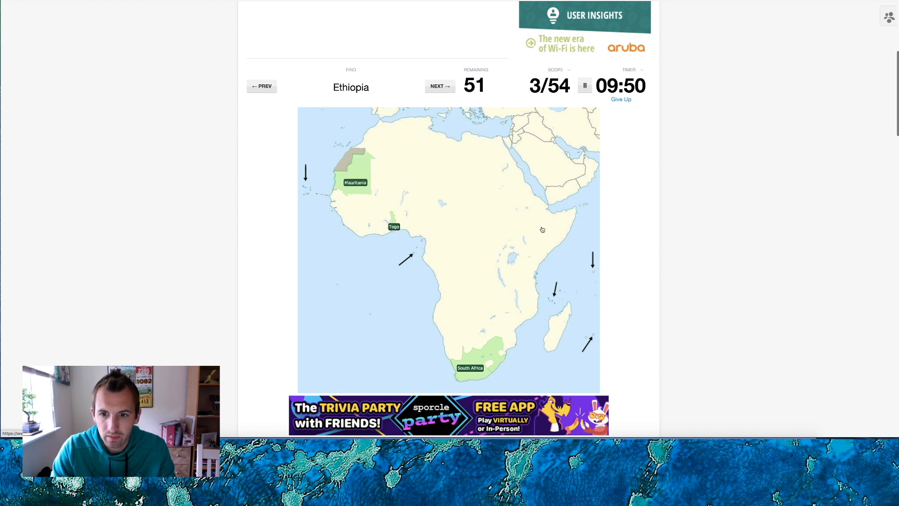
click(535, 221)
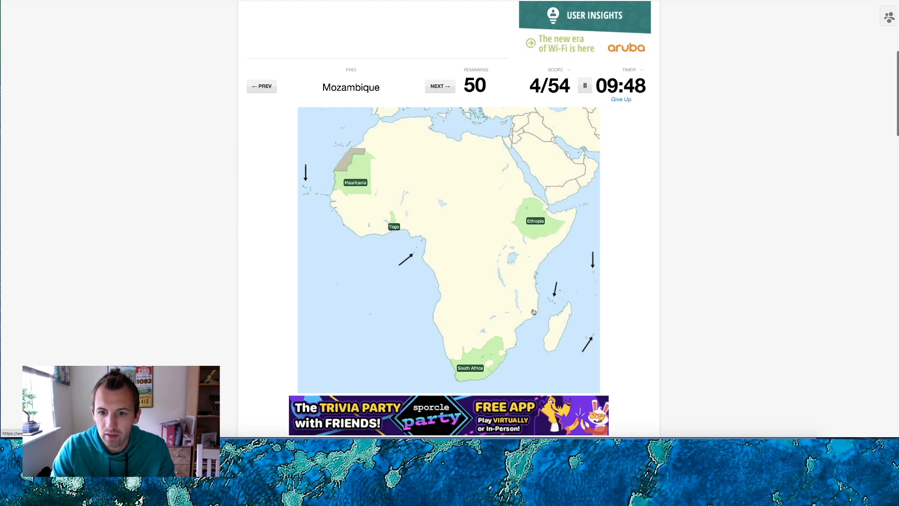
click(530, 312)
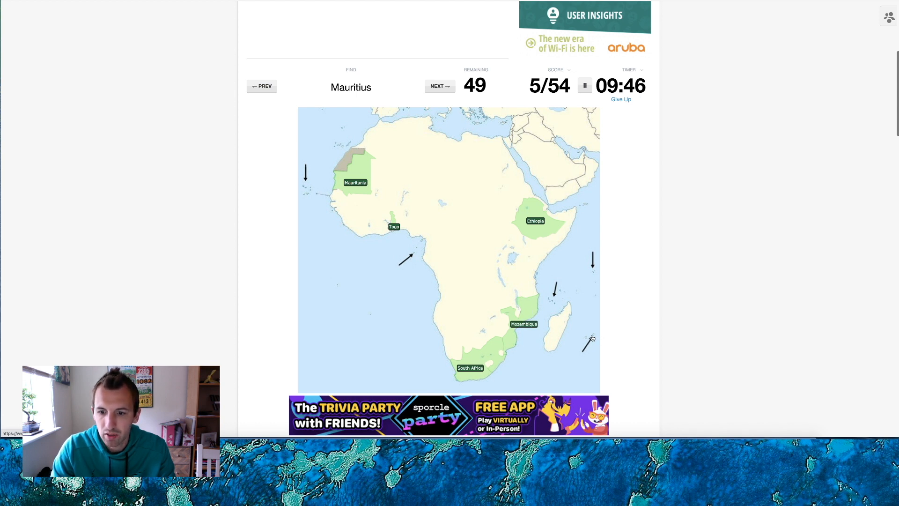
click(588, 341)
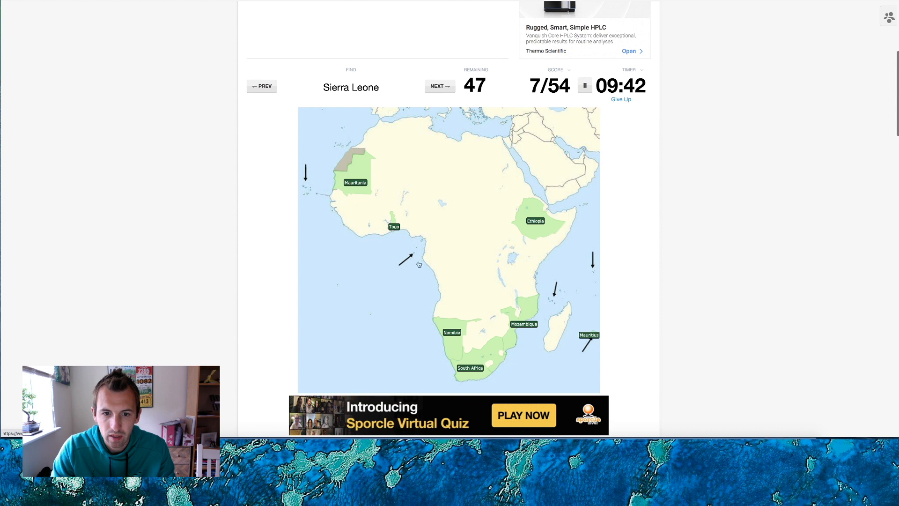
click(337, 223)
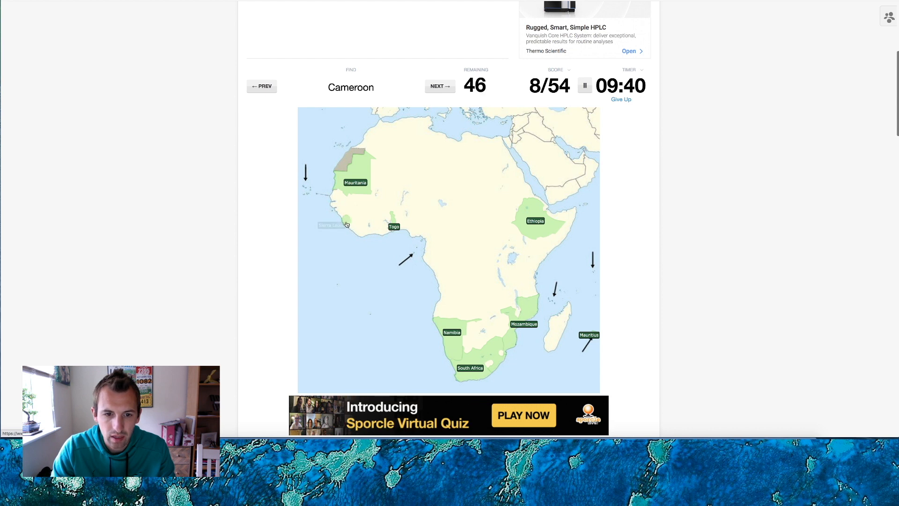
mouse_move(371, 225)
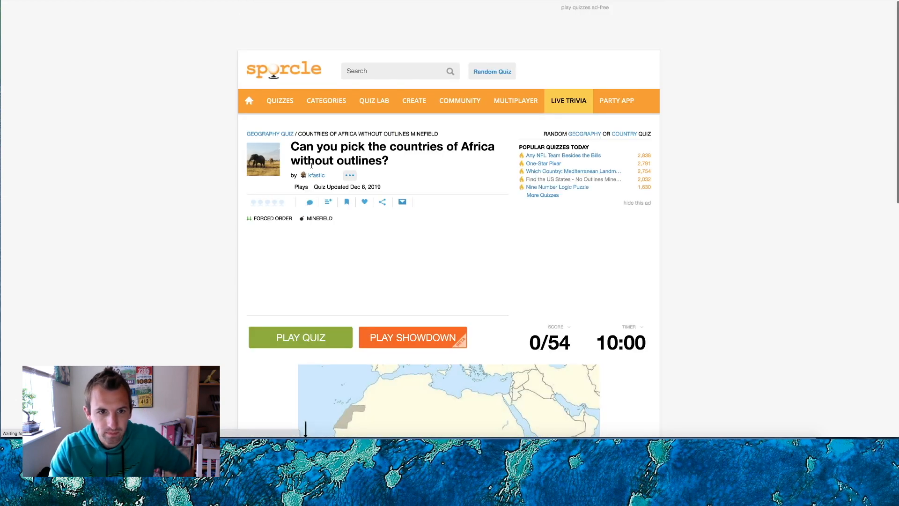
click(300, 337)
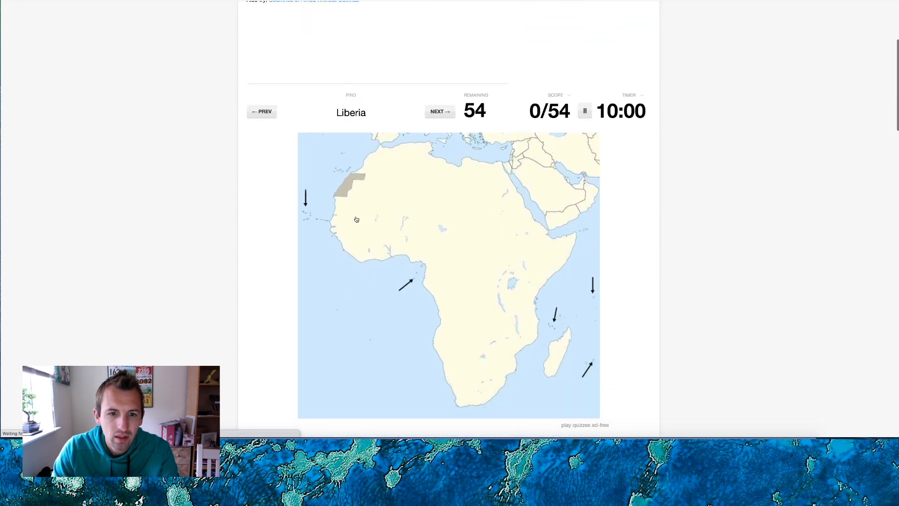
- Label Liberia, Madagascar, Côte d'Ivoire, eSwatini, Central African Republic, Nigeria and Sierra Leone
click(348, 240)
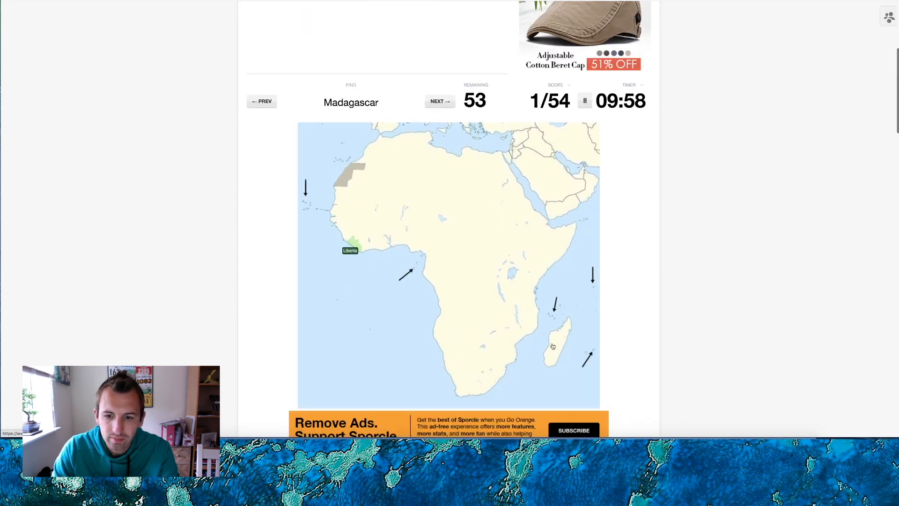
click(554, 338)
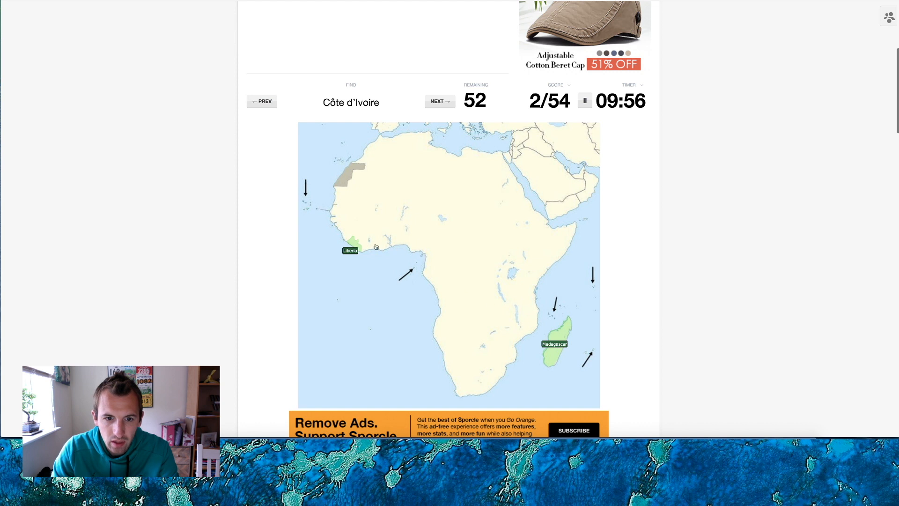
click(369, 241)
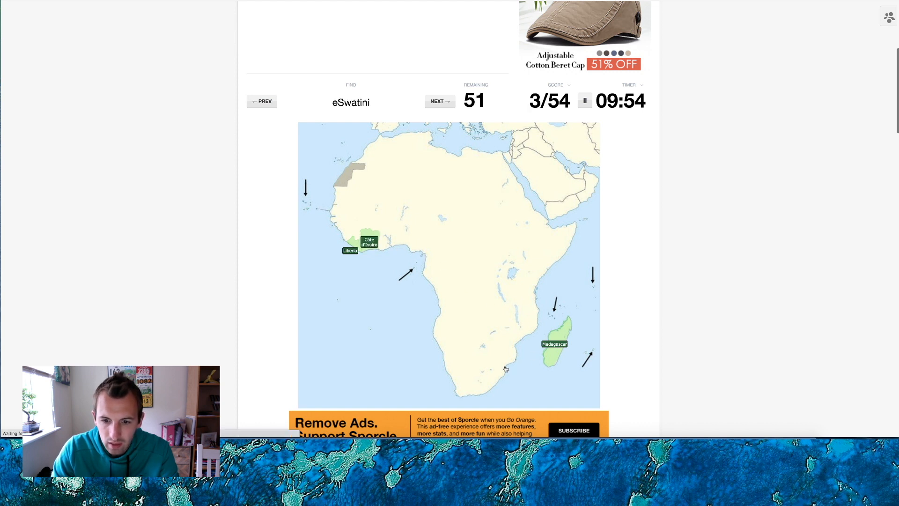
click(505, 369)
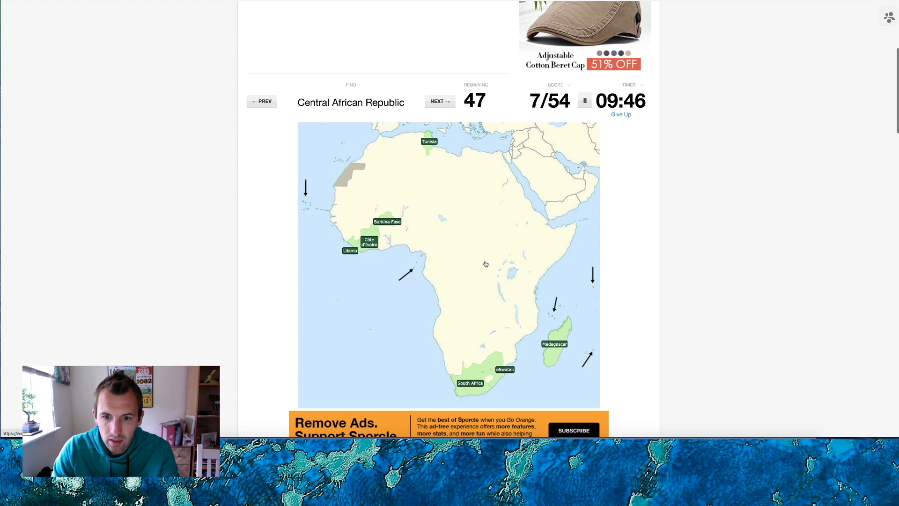
click(463, 244)
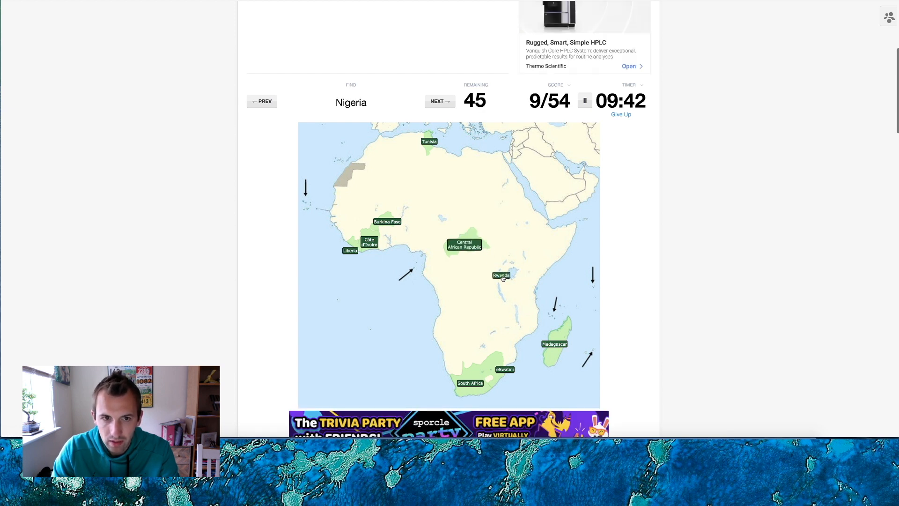
click(424, 235)
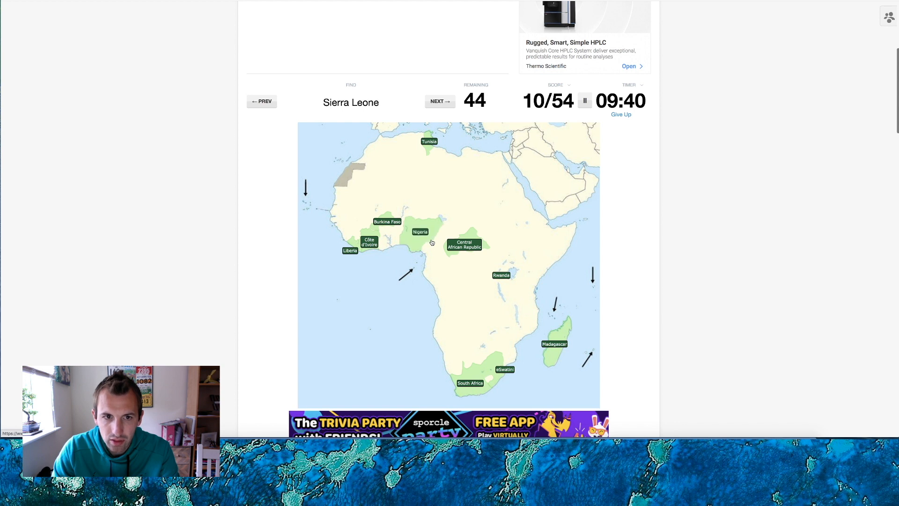
click(332, 239)
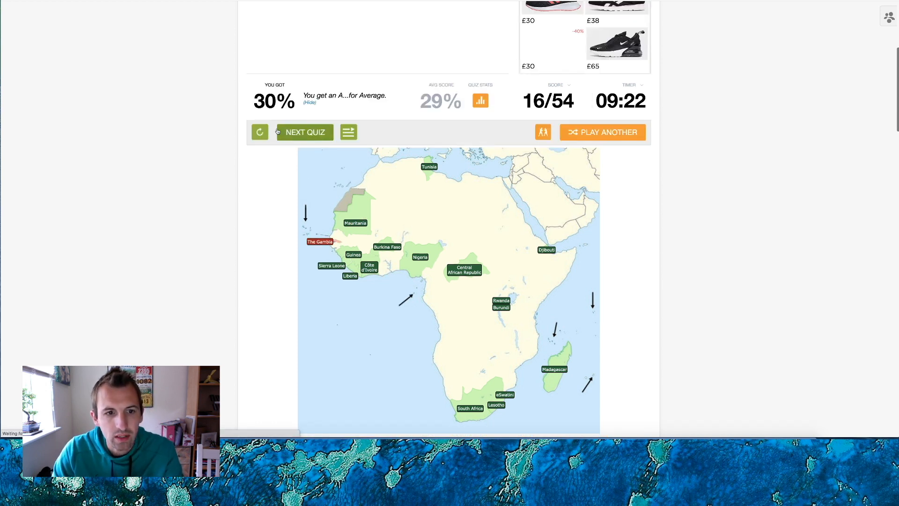
- Restart the quiz, start a brief round, and reset it again to 0/54 with 10:00
click(304, 132)
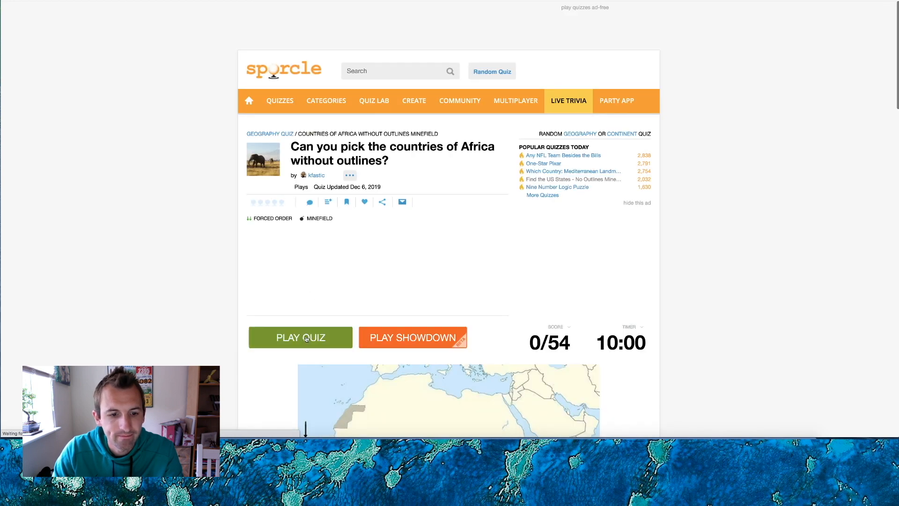
click(300, 337)
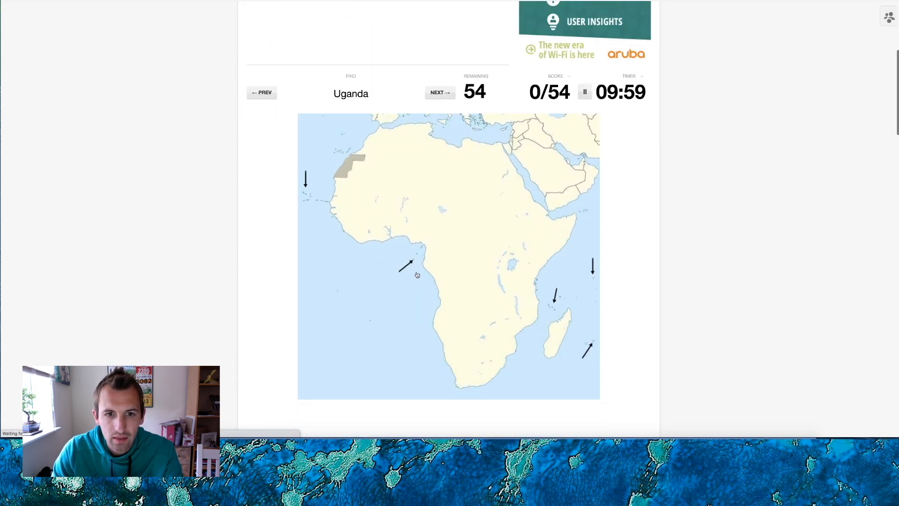
click(509, 252)
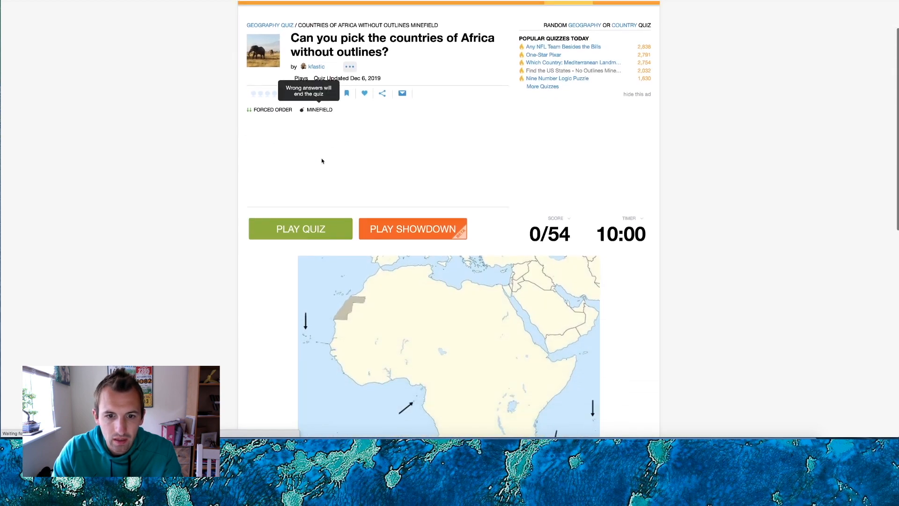
- Start a new run and label Seychelles, Chad, Zimbabwe and Algeria
click(301, 228)
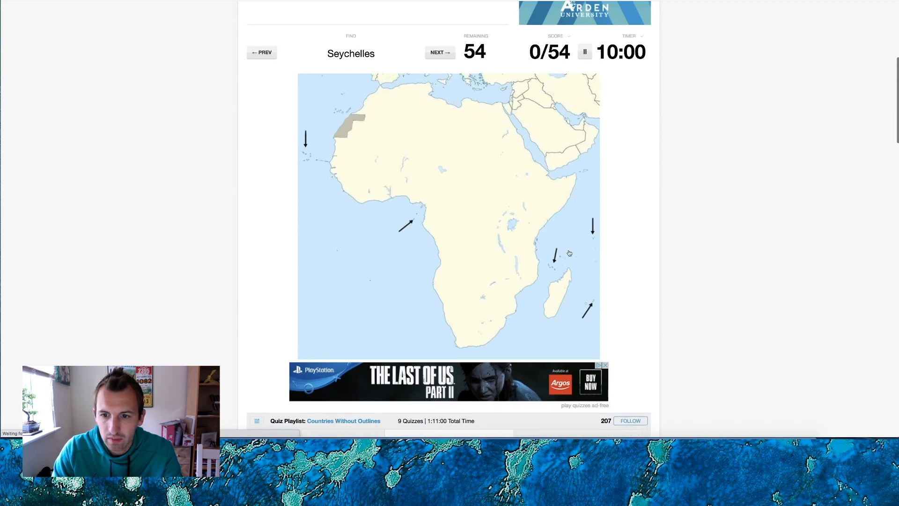
click(589, 240)
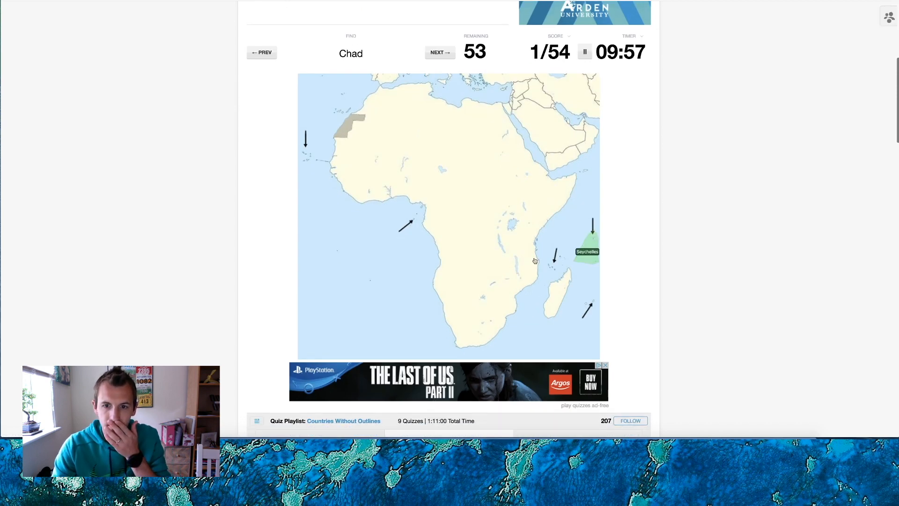
click(457, 162)
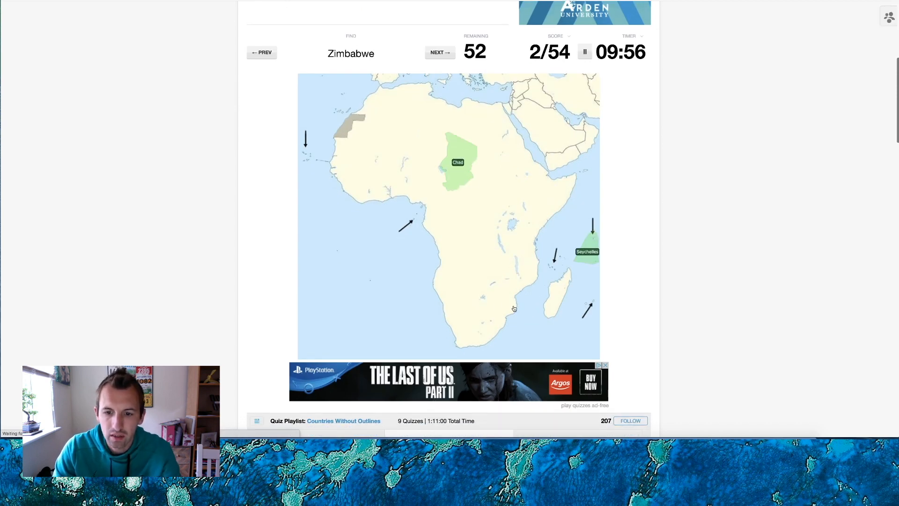
click(496, 297)
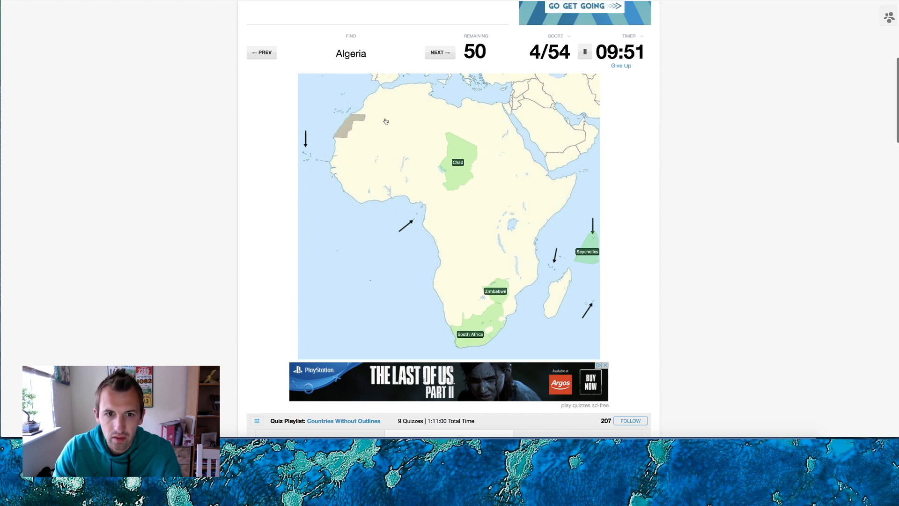
click(402, 114)
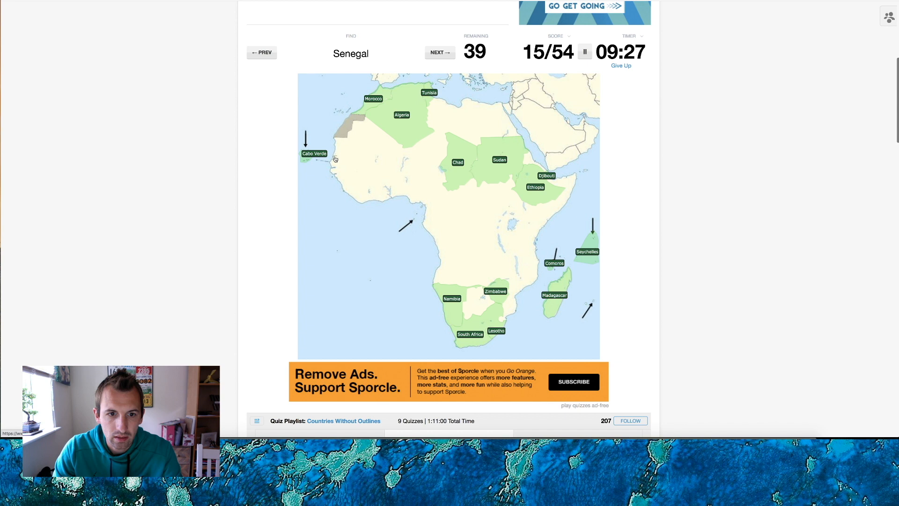
- Label Senegal, Niger, Zambia and Tanzania, reaching 19/54
click(332, 160)
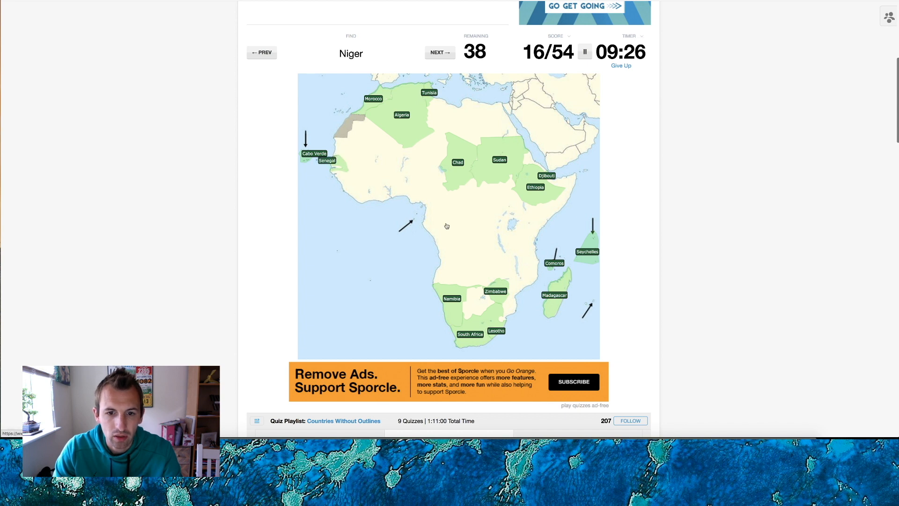
click(423, 160)
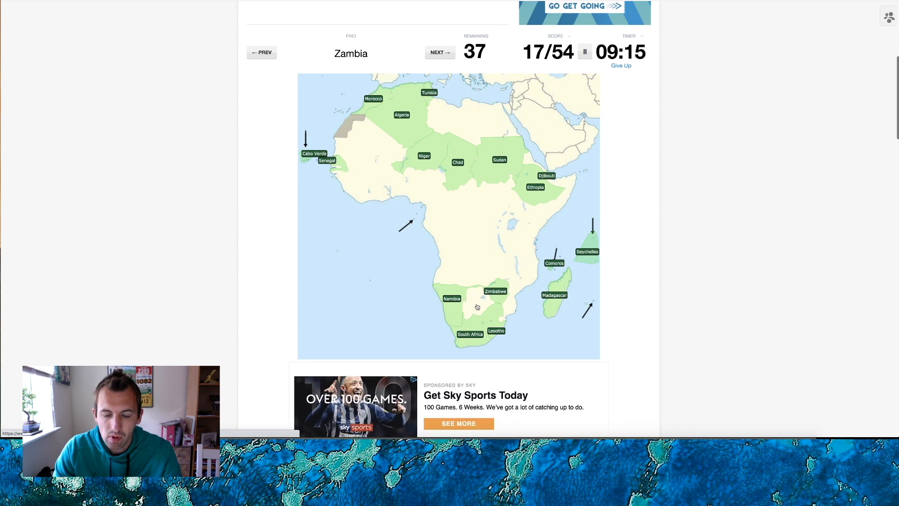
click(481, 275)
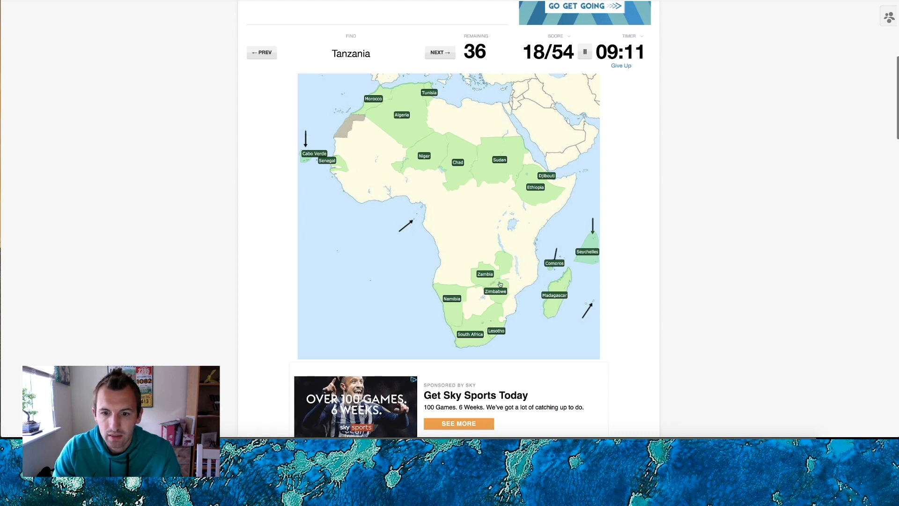
click(518, 240)
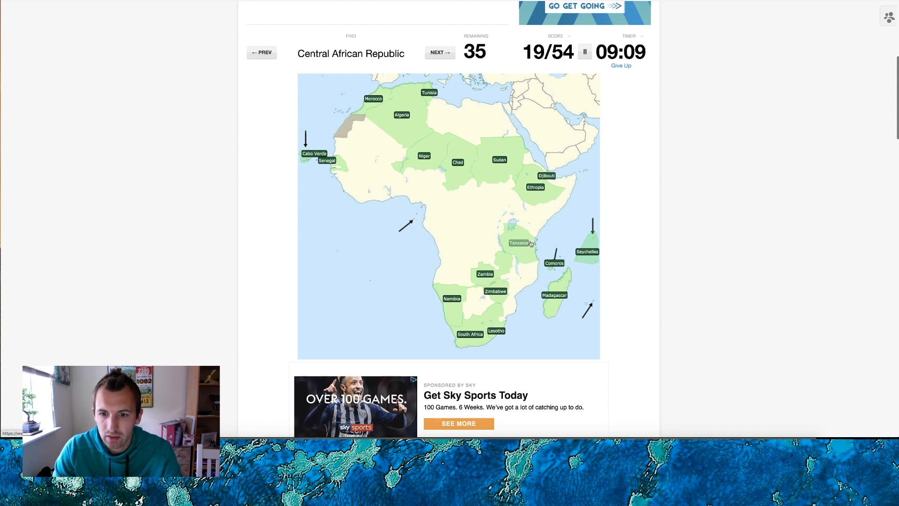
- Label Central African Republic, Guinea-Bissau, Mali, Mauritania and Mauritius
click(463, 194)
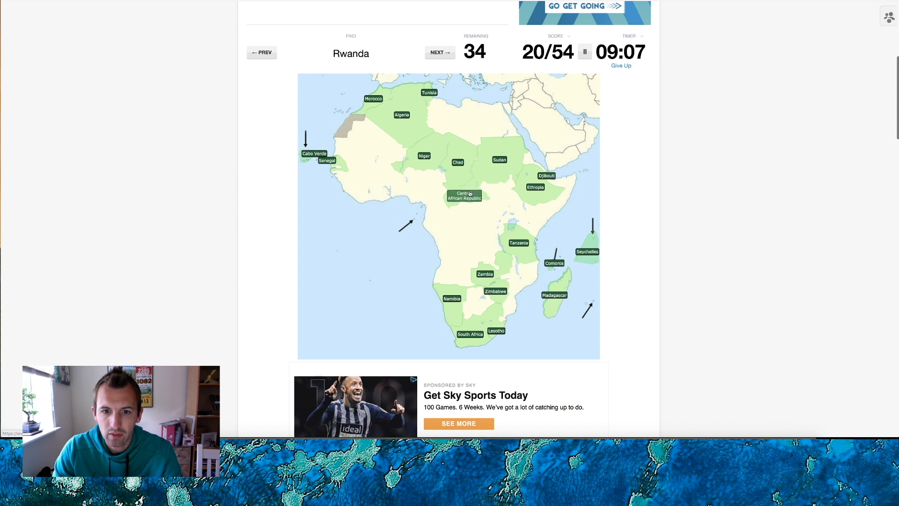
mouse_move(501, 235)
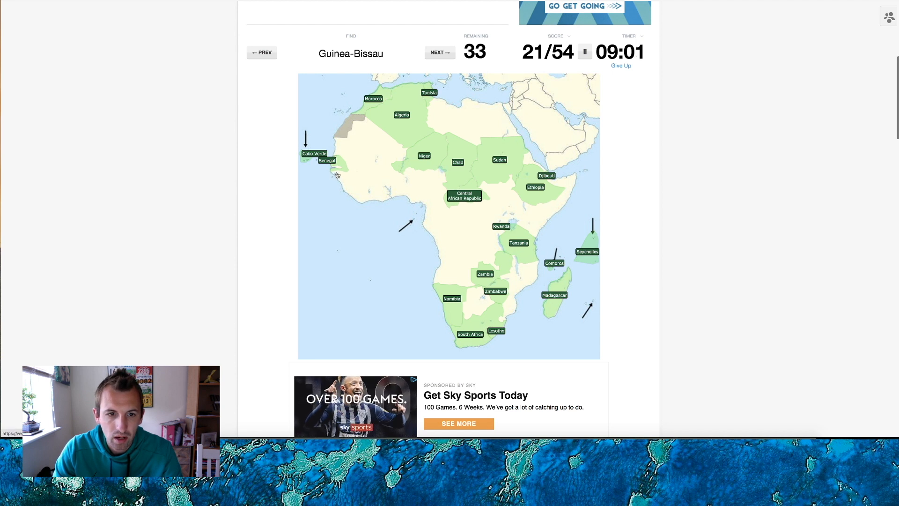
click(335, 175)
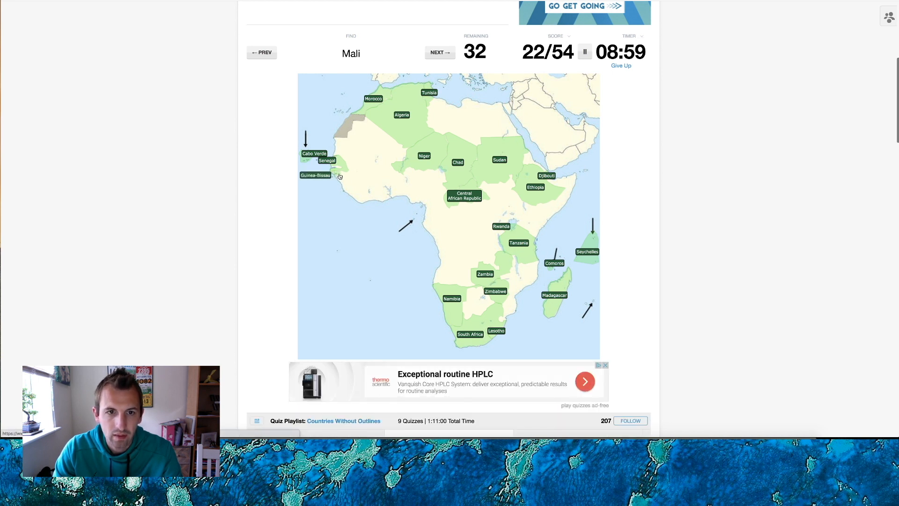
mouse_move(417, 180)
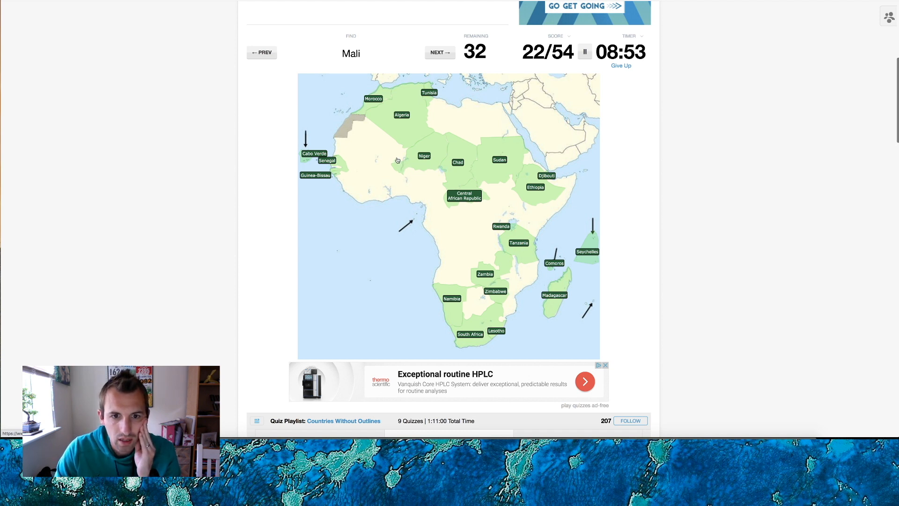
click(382, 154)
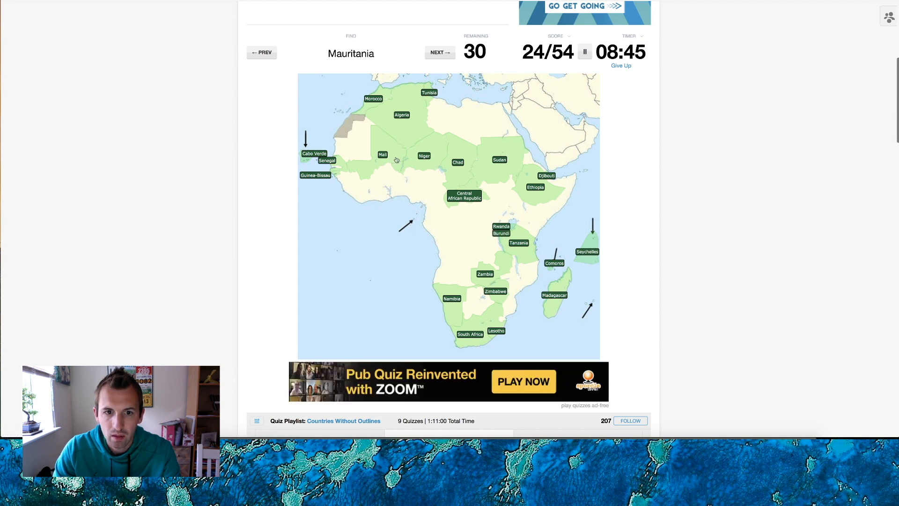
click(354, 148)
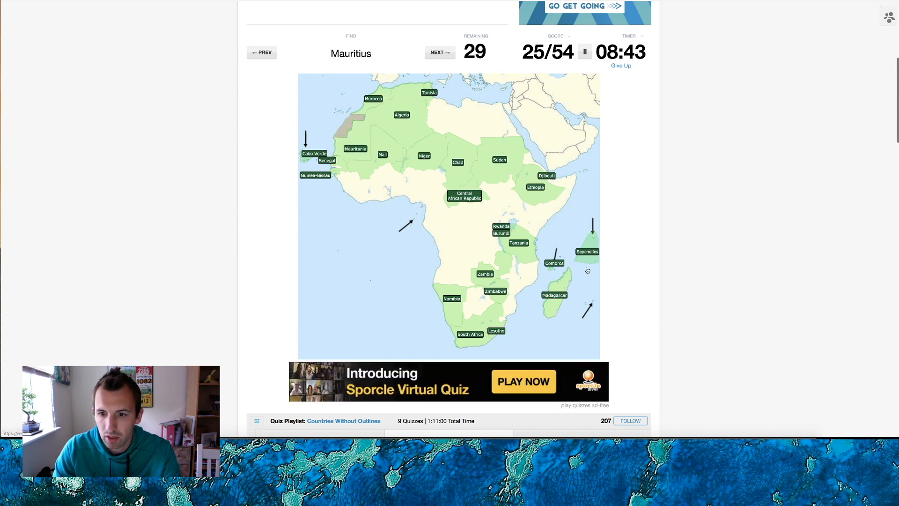
click(589, 303)
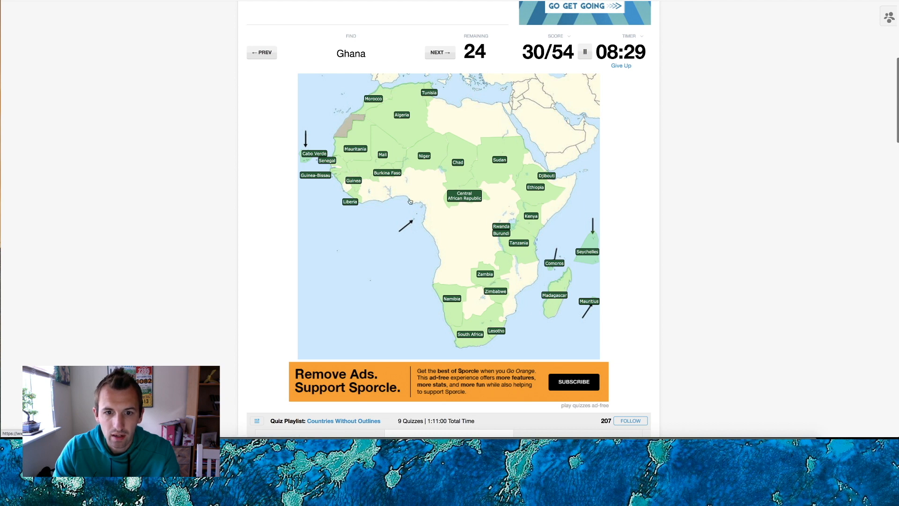
mouse_move(384, 199)
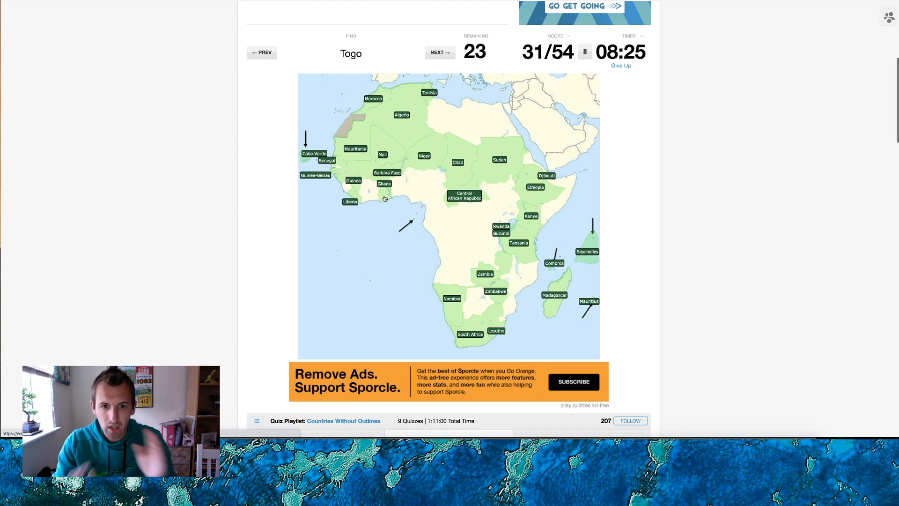
- Label Togo, Cameroon and Mozambique, then enter Egypt to finish at 54/54, 100%
click(392, 193)
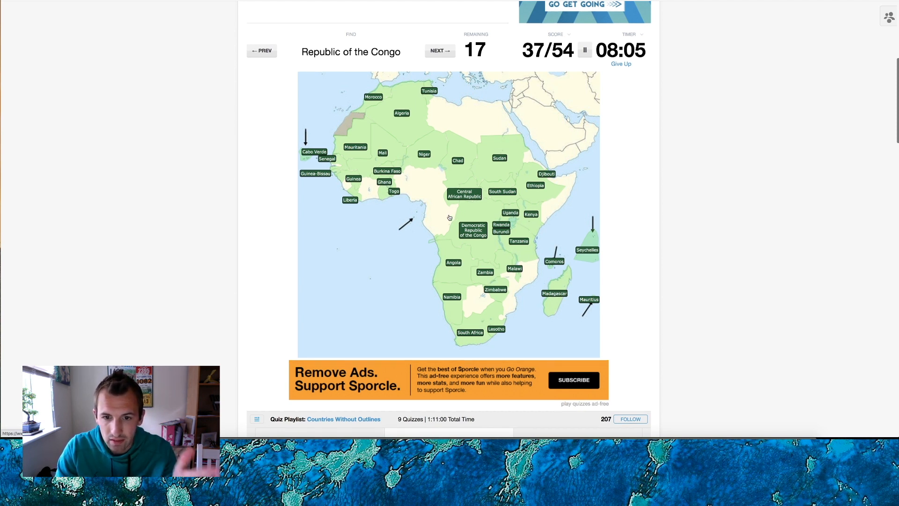
mouse_move(452, 216)
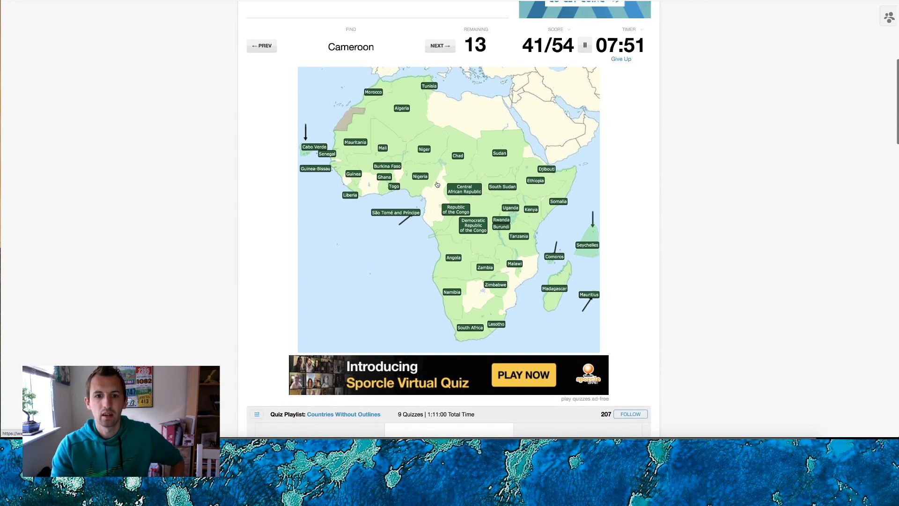
click(432, 192)
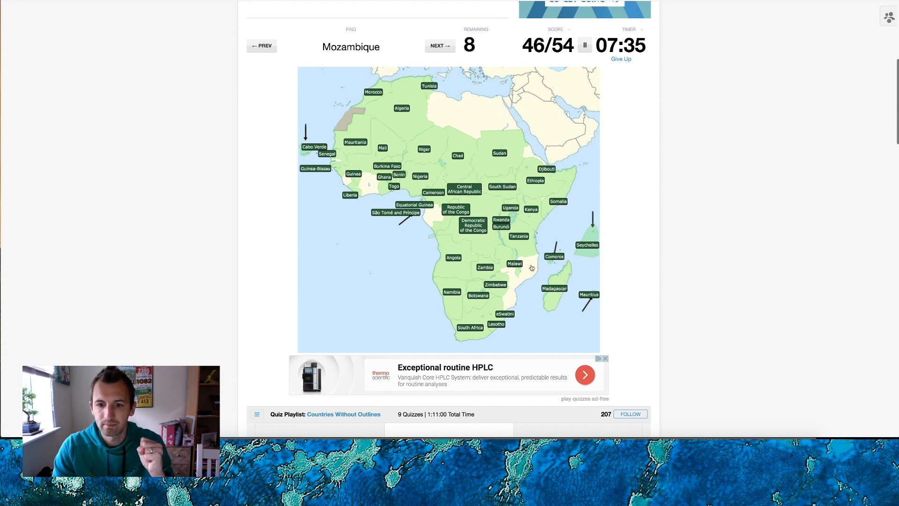
click(522, 281)
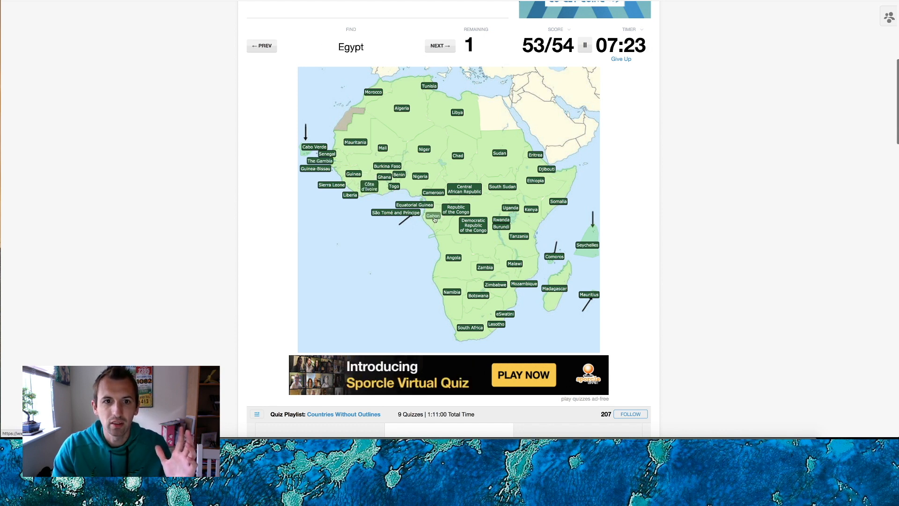
text(Egypt)
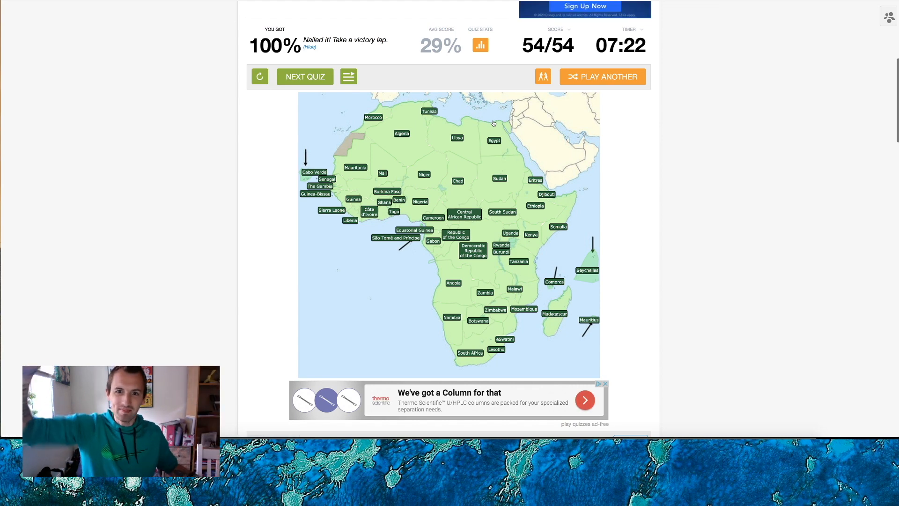
scroll(down, 3)
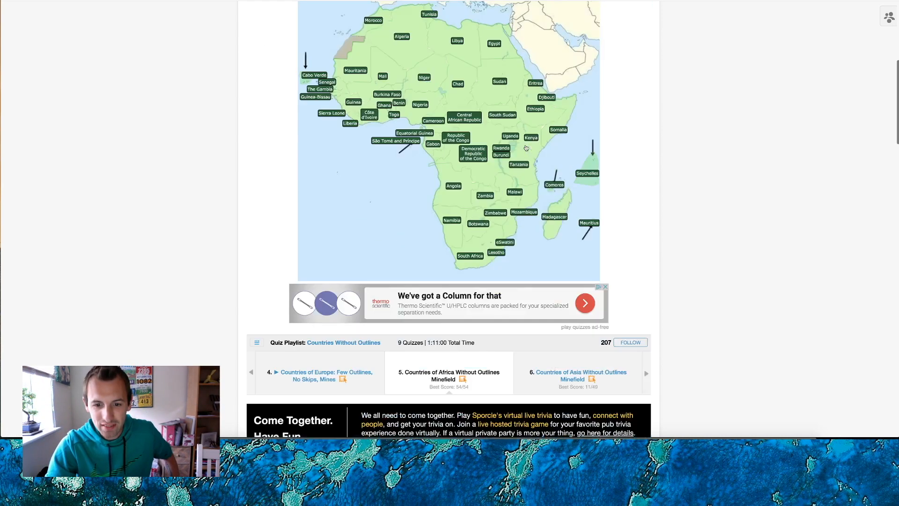